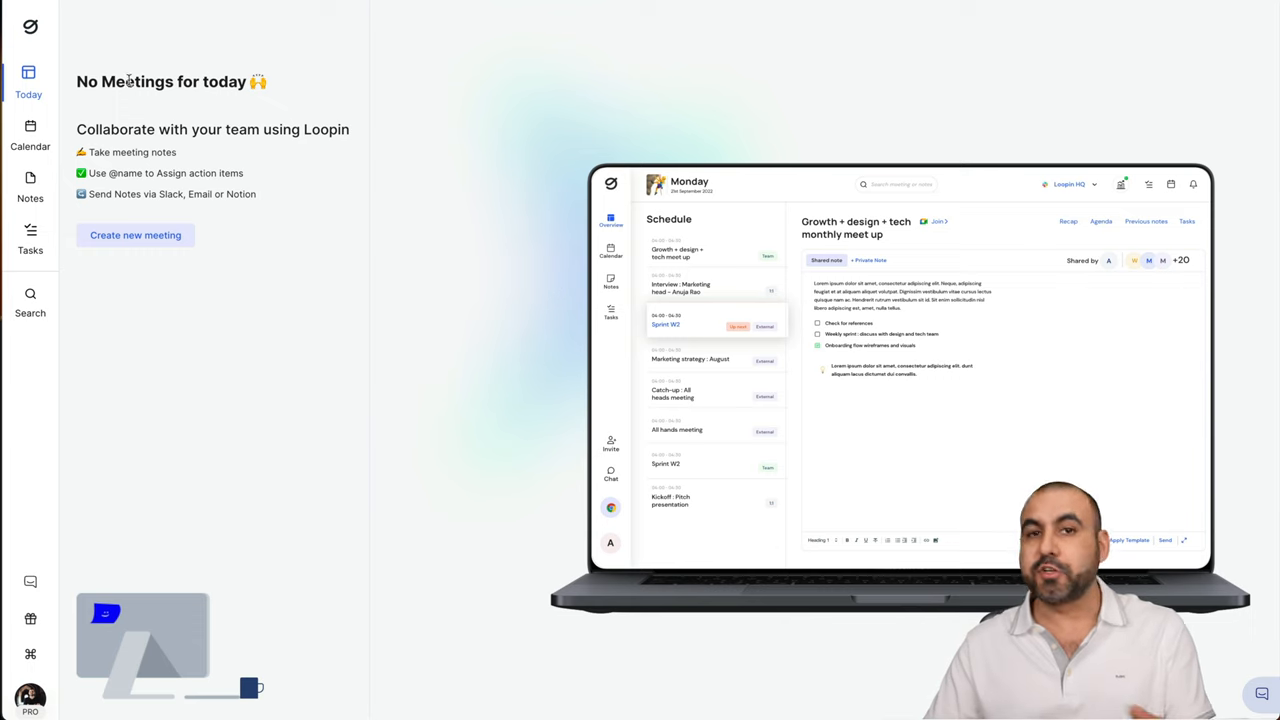
mouse_move(311, 78)
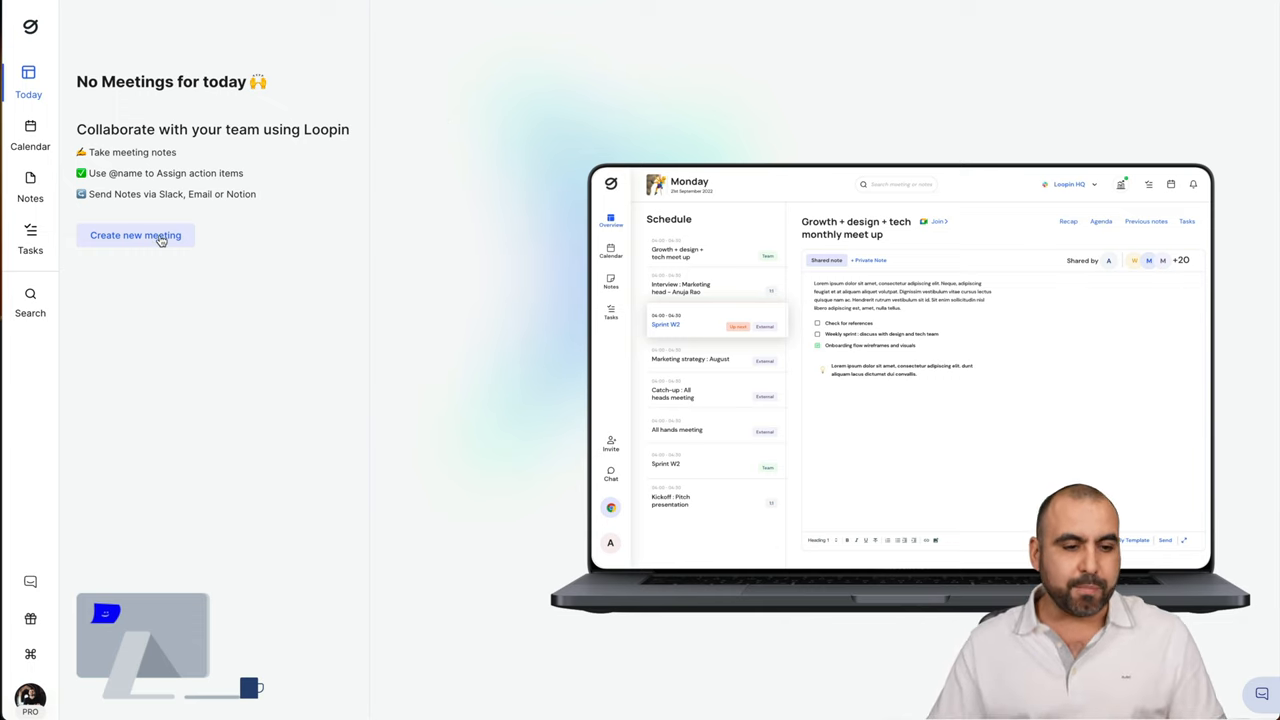
- Start a new meeting titled 'Youtube talk', add a second guest, and choose Google Meet
left_click(135, 235)
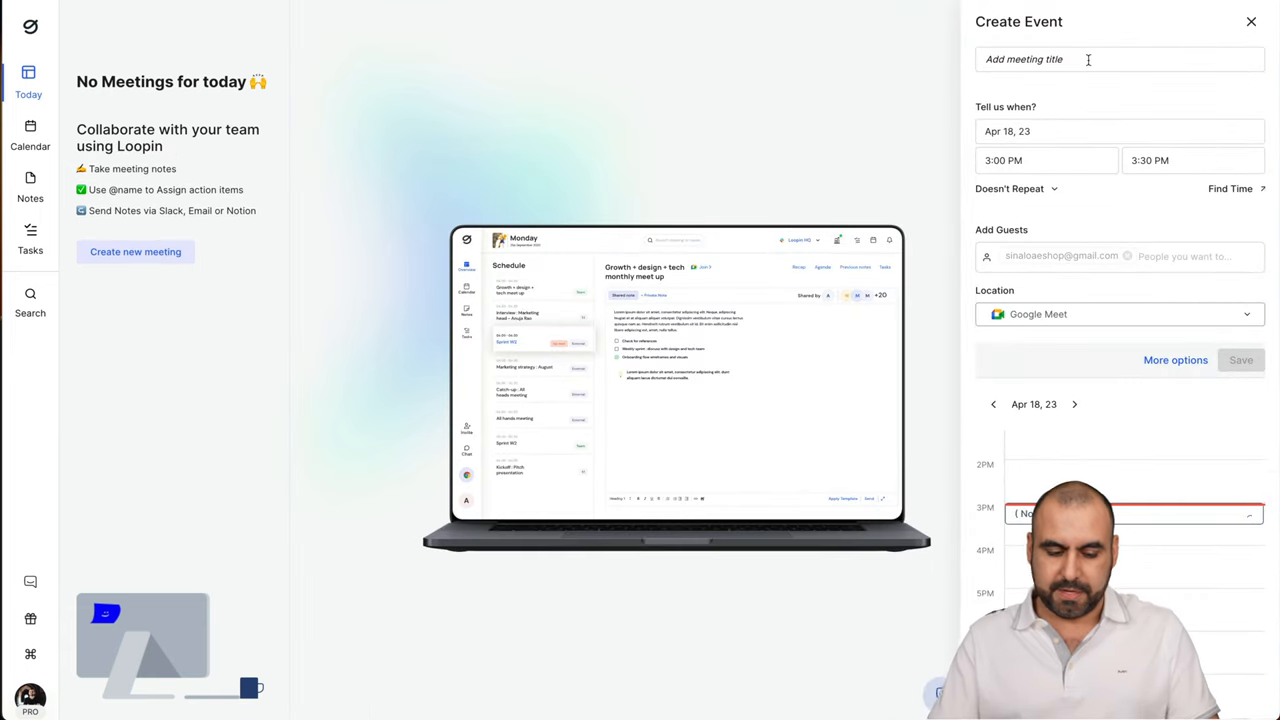
type("Youtube talk")
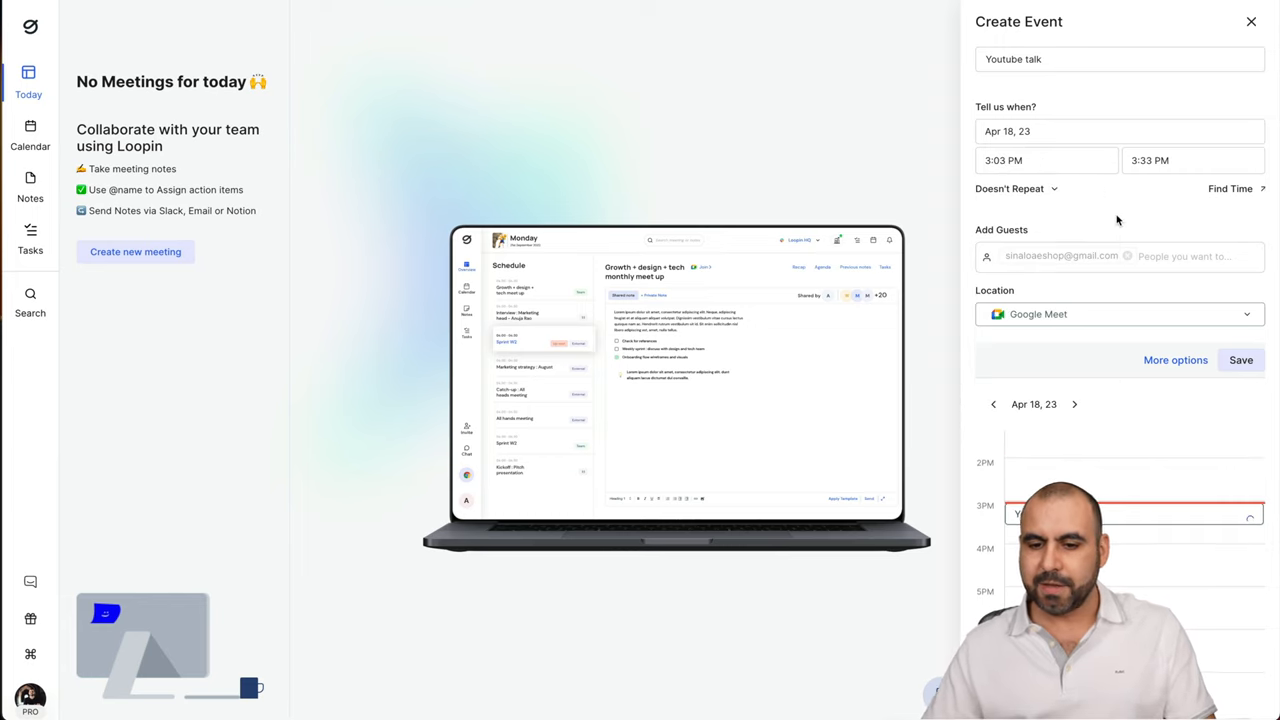
left_click(1190, 256)
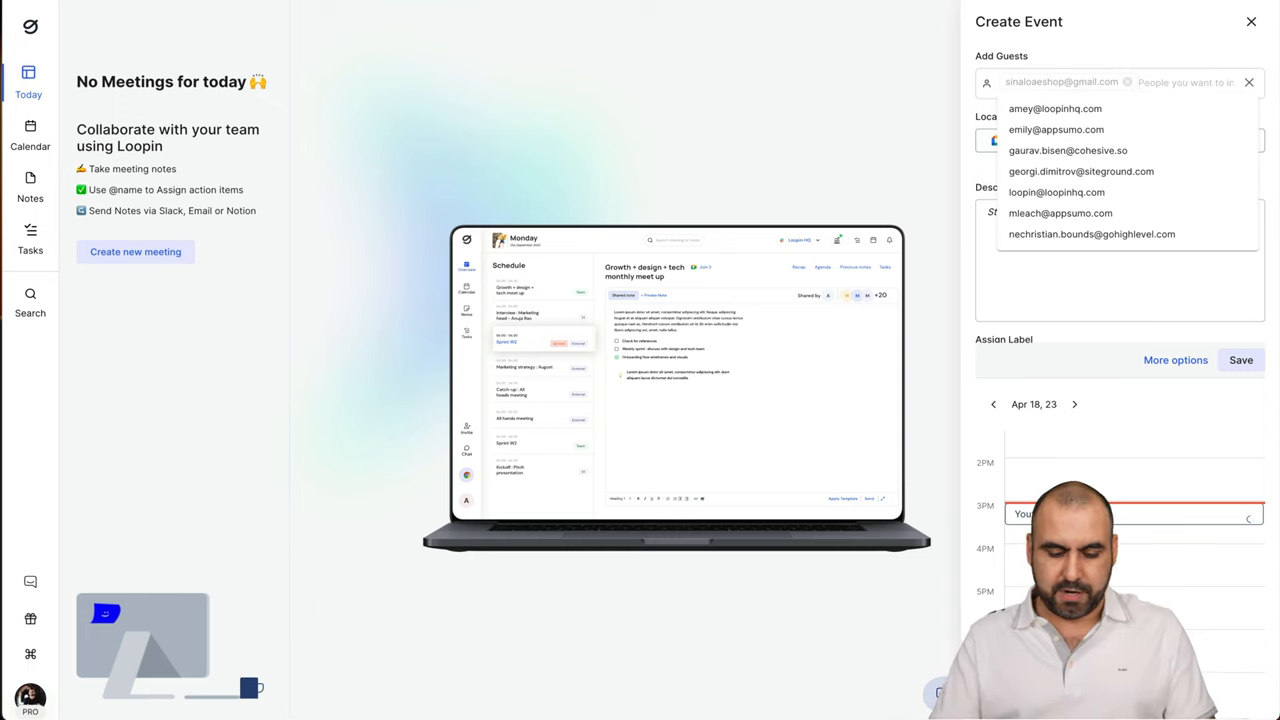
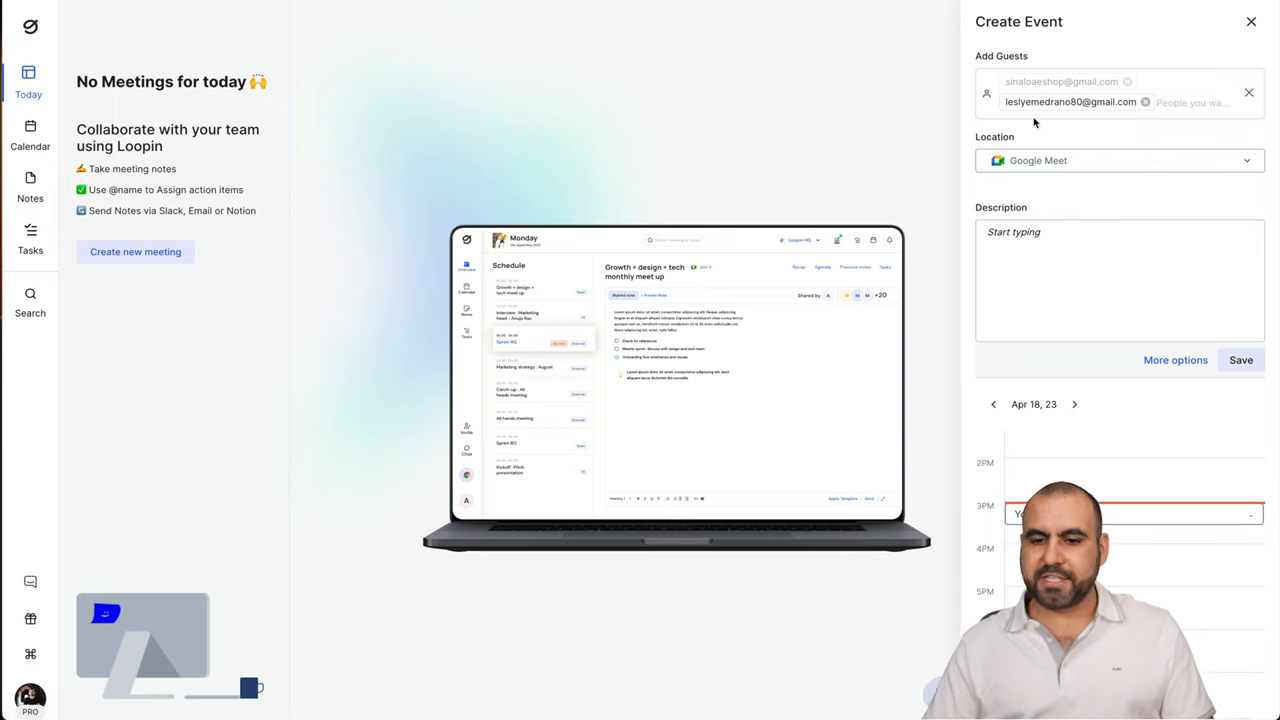
left_click(1119, 161)
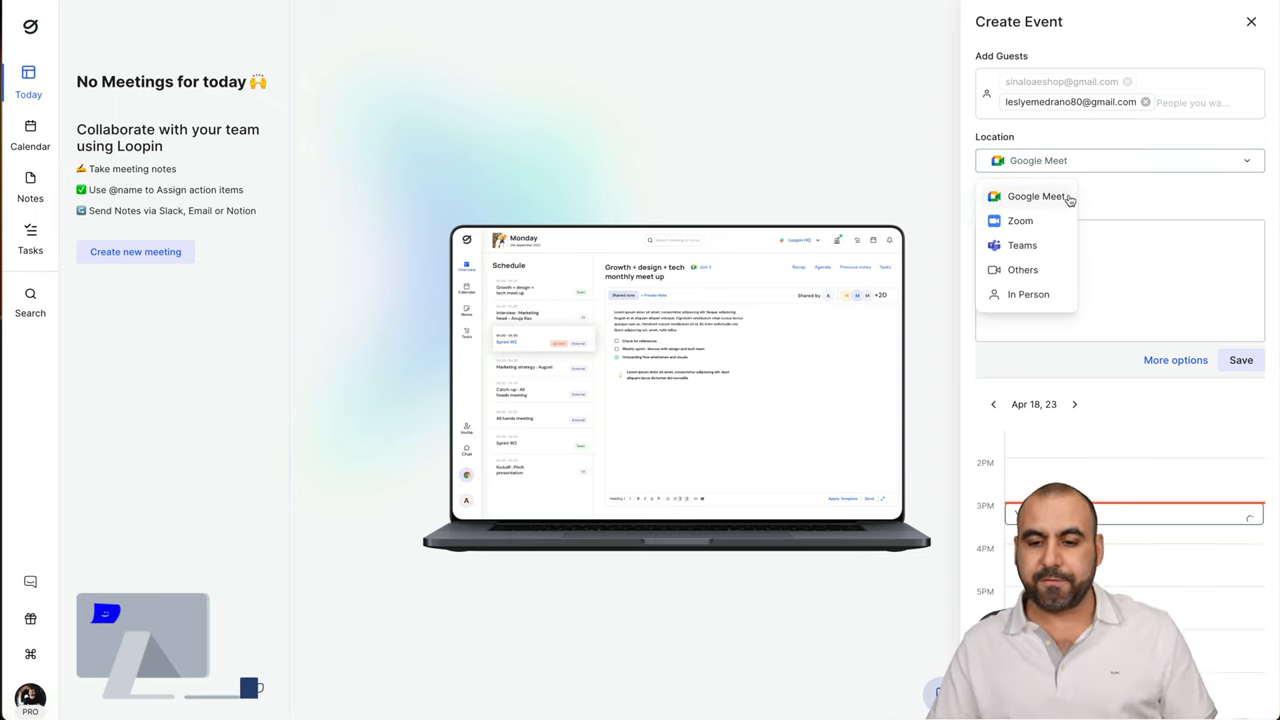
- Give the meeting the description 'youtube talk' and the 1:1 label, then save it
left_click(1035, 196)
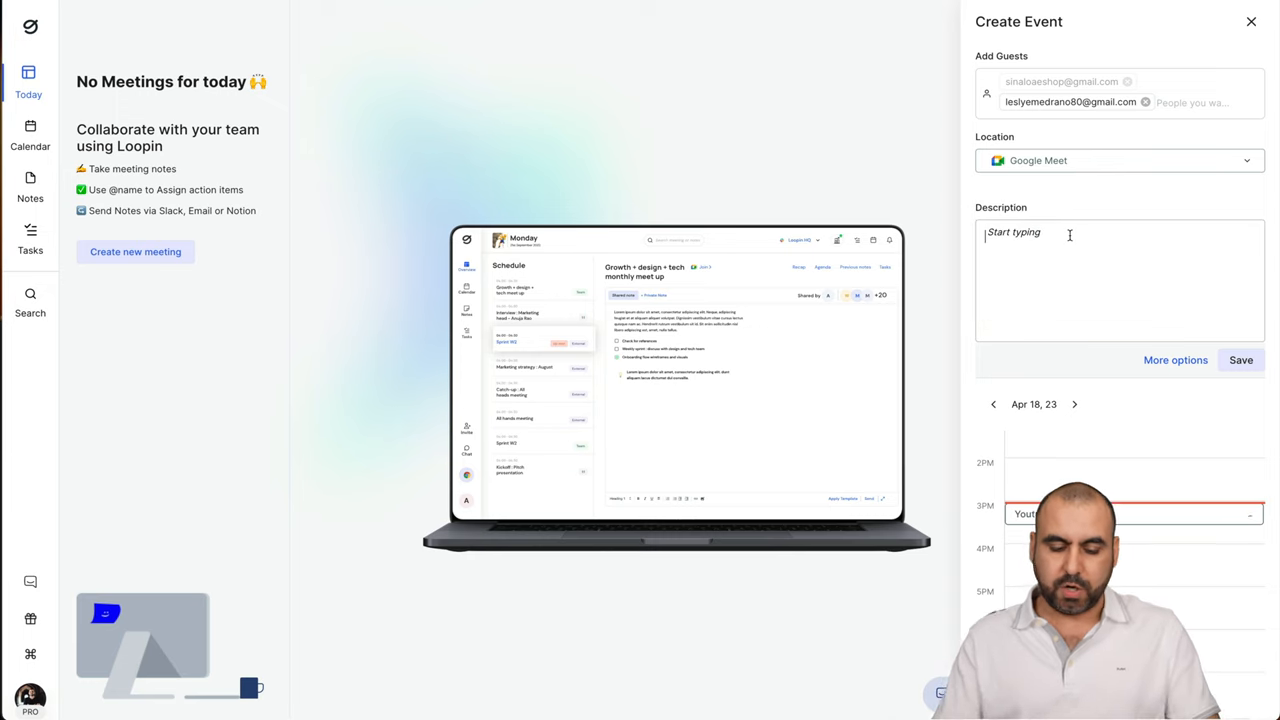
type("youtube talk")
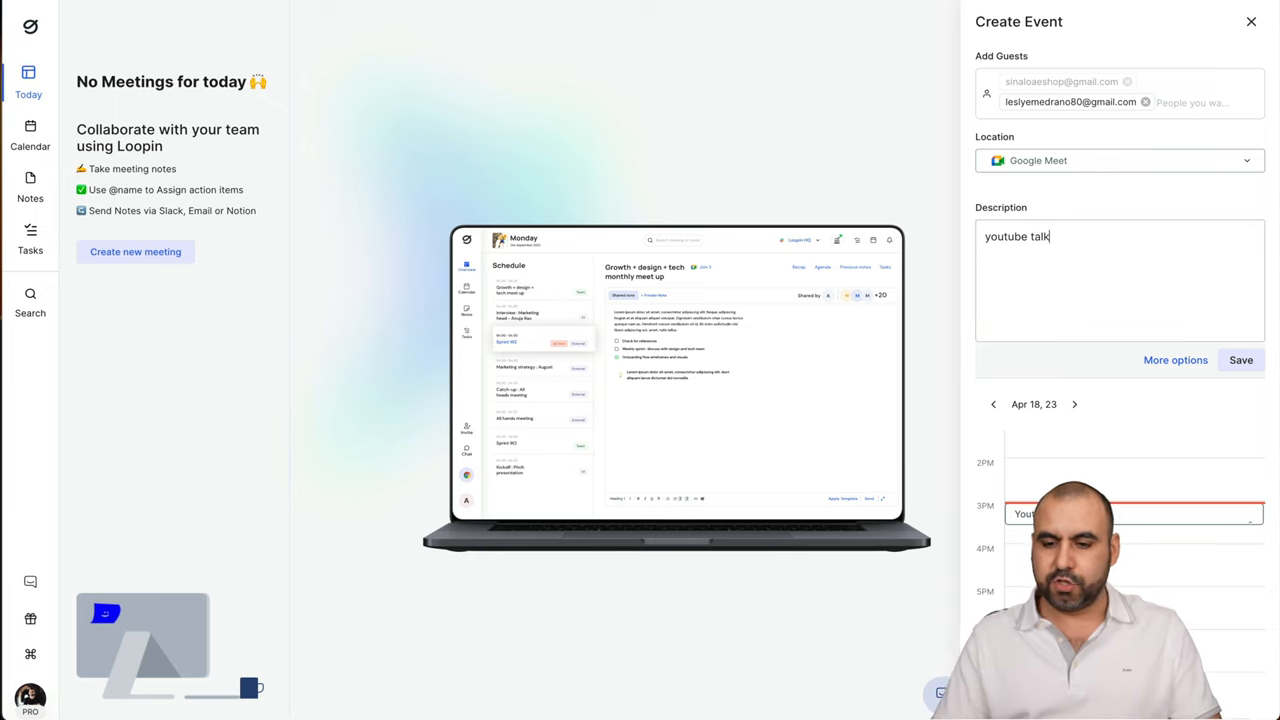
left_click(1062, 328)
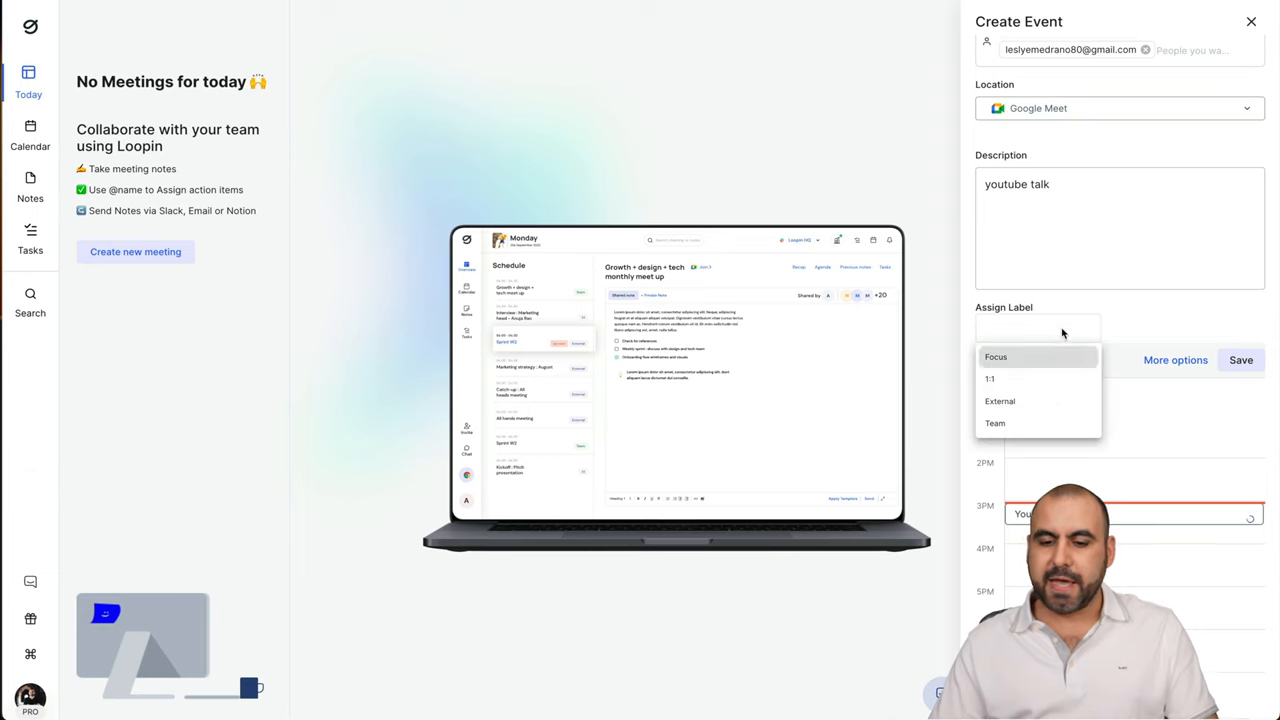
left_click(991, 379)
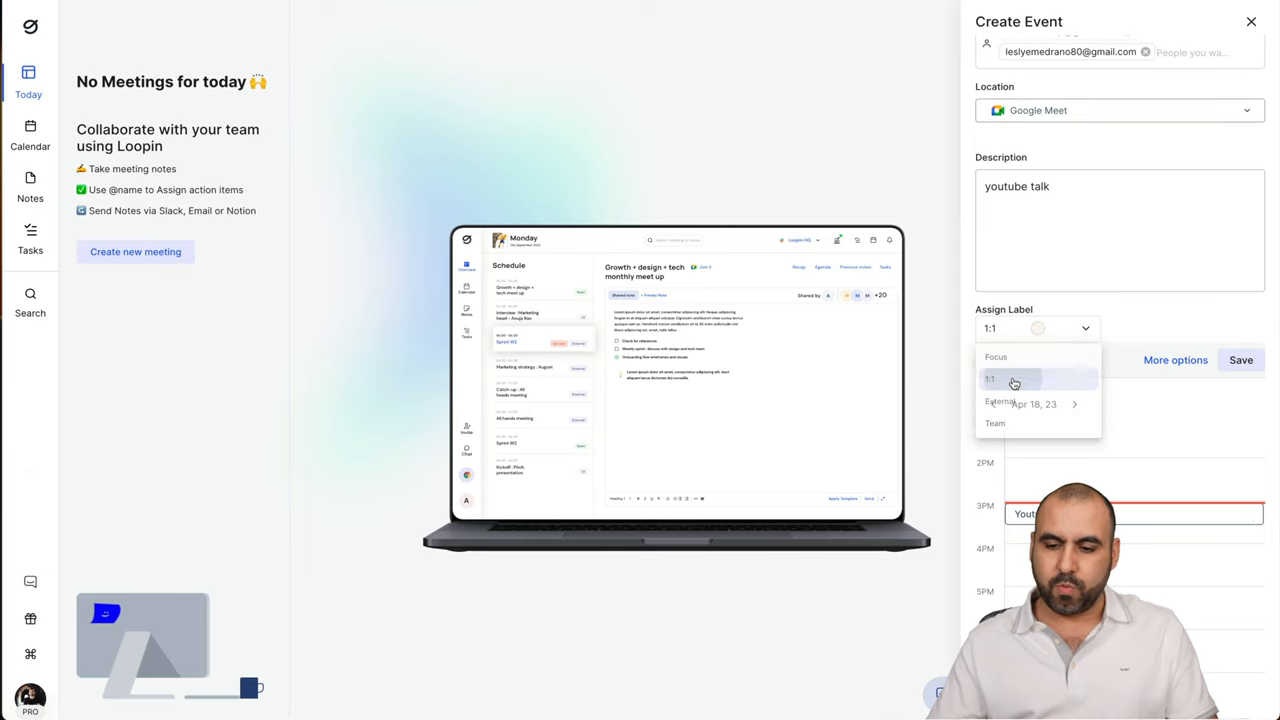
left_click(1242, 359)
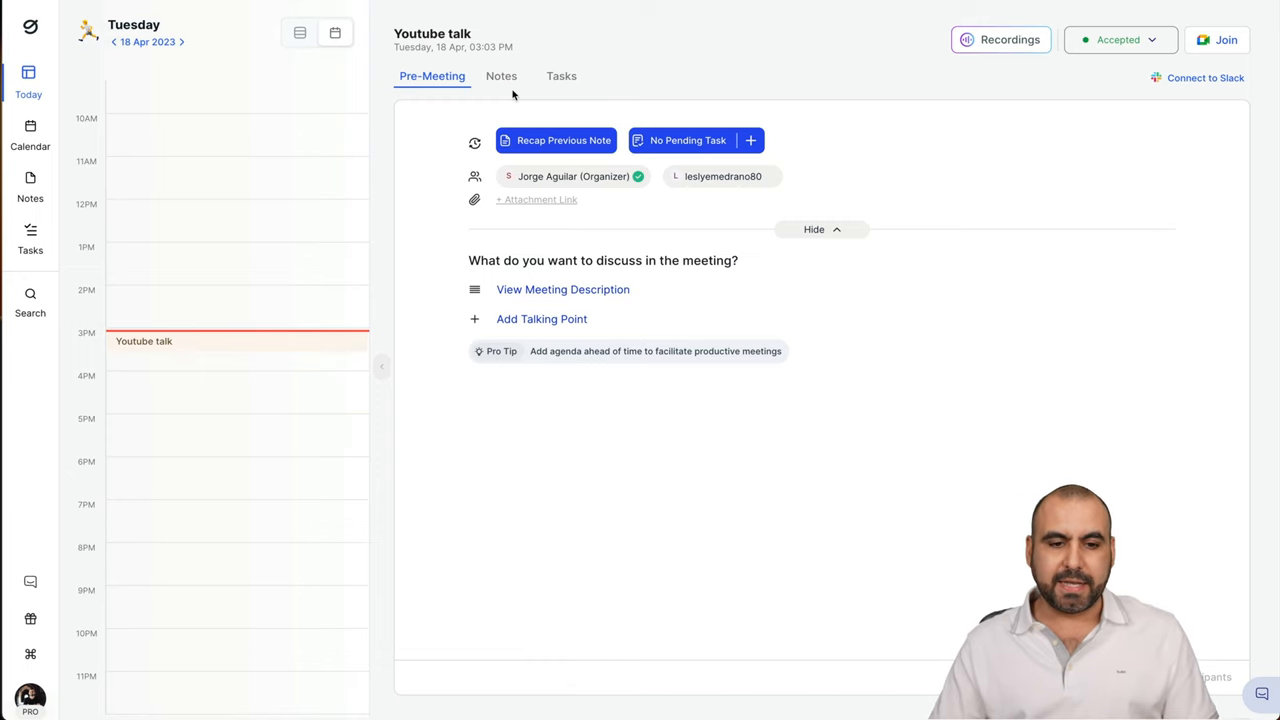
- Switch the Youtube talk meeting page to its Notes view
left_click(501, 76)
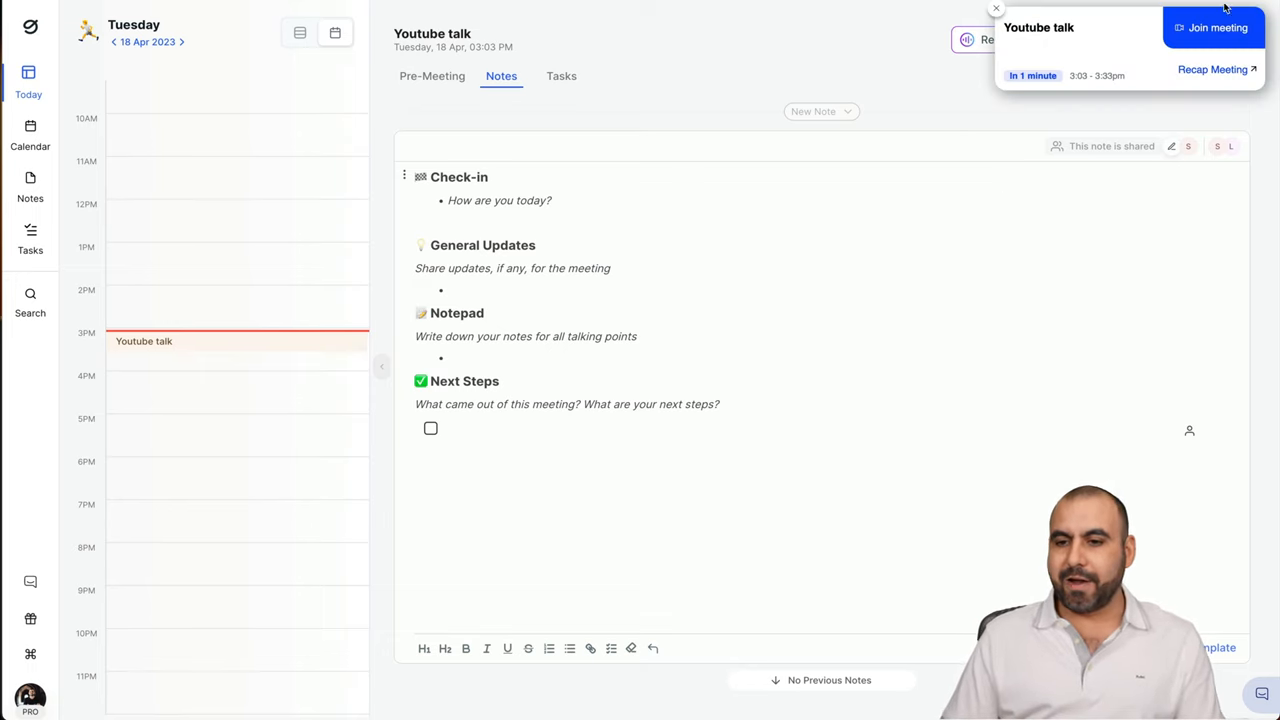
mouse_move(1132, 33)
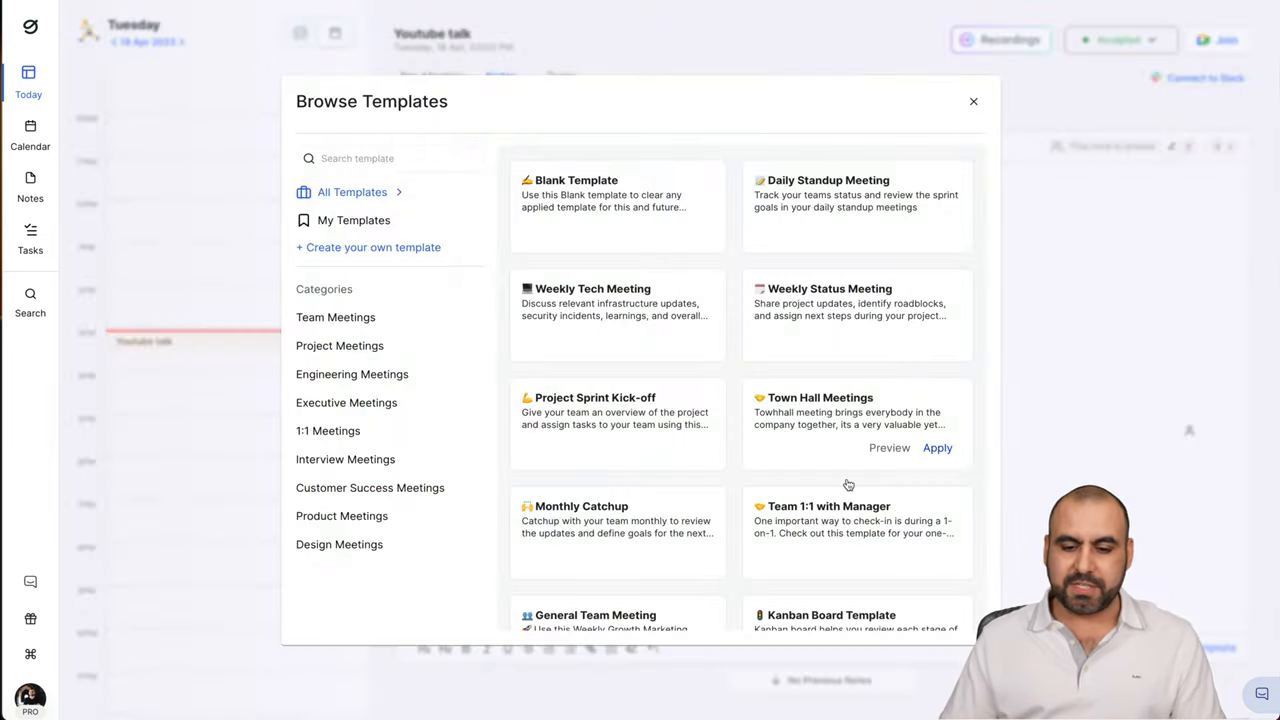
- Apply the Design Review template and confirm overwriting the existing notes
scroll("down", 3)
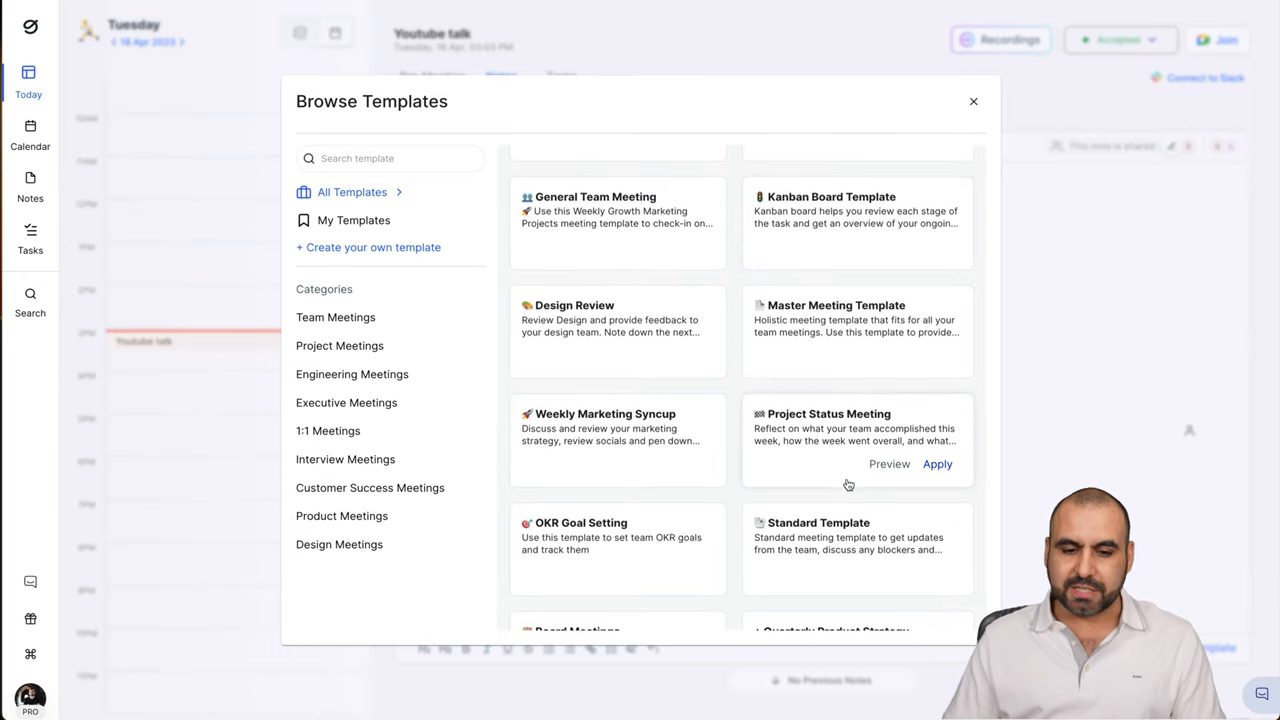
scroll("down", 3)
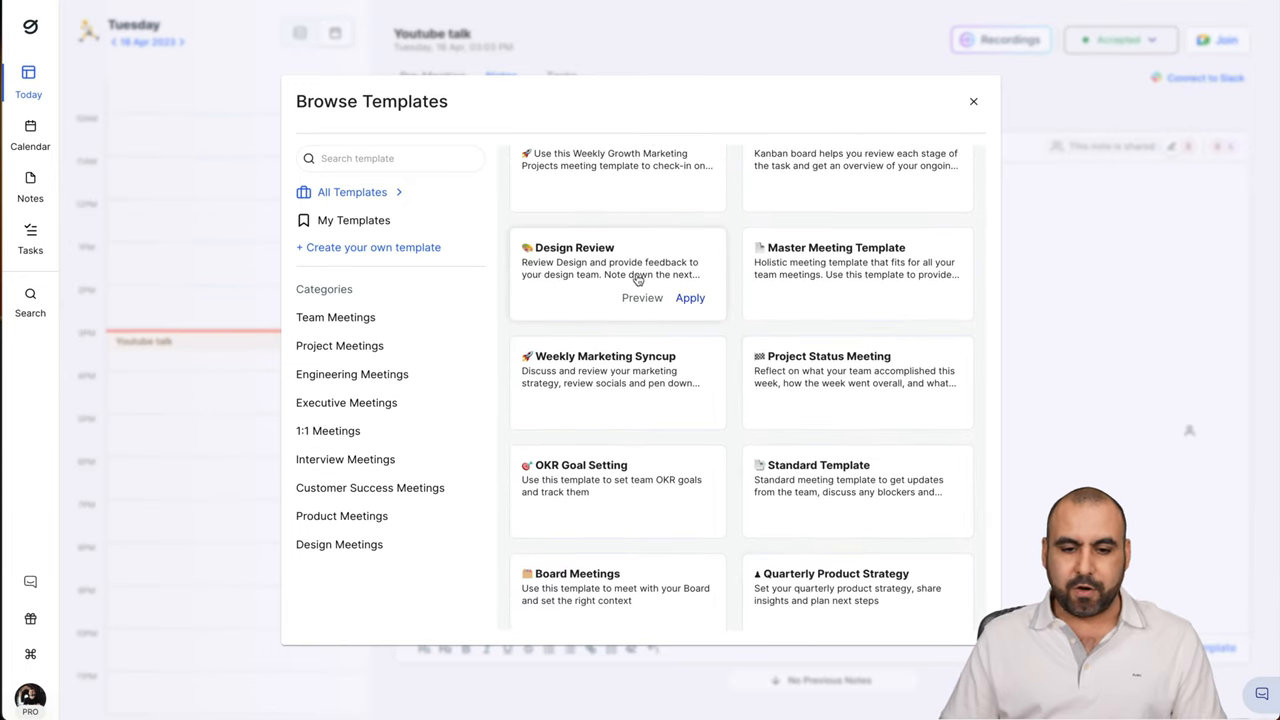
left_click(690, 298)
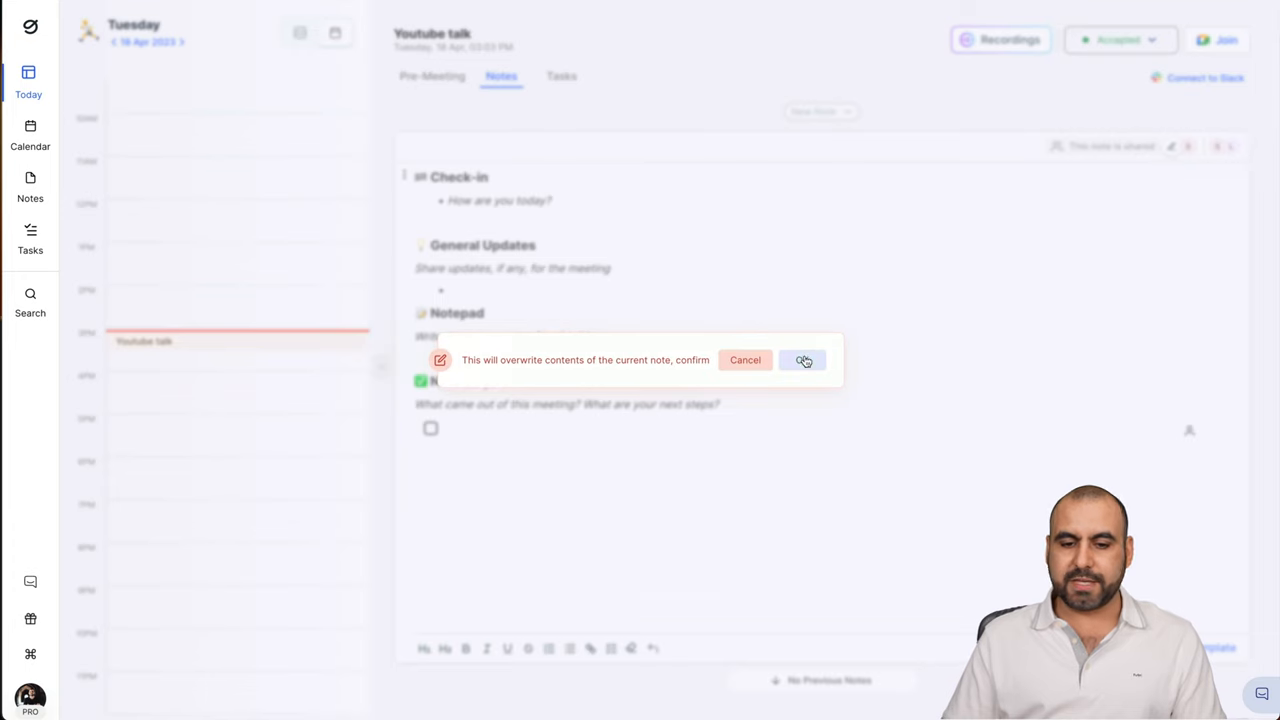
left_click(802, 360)
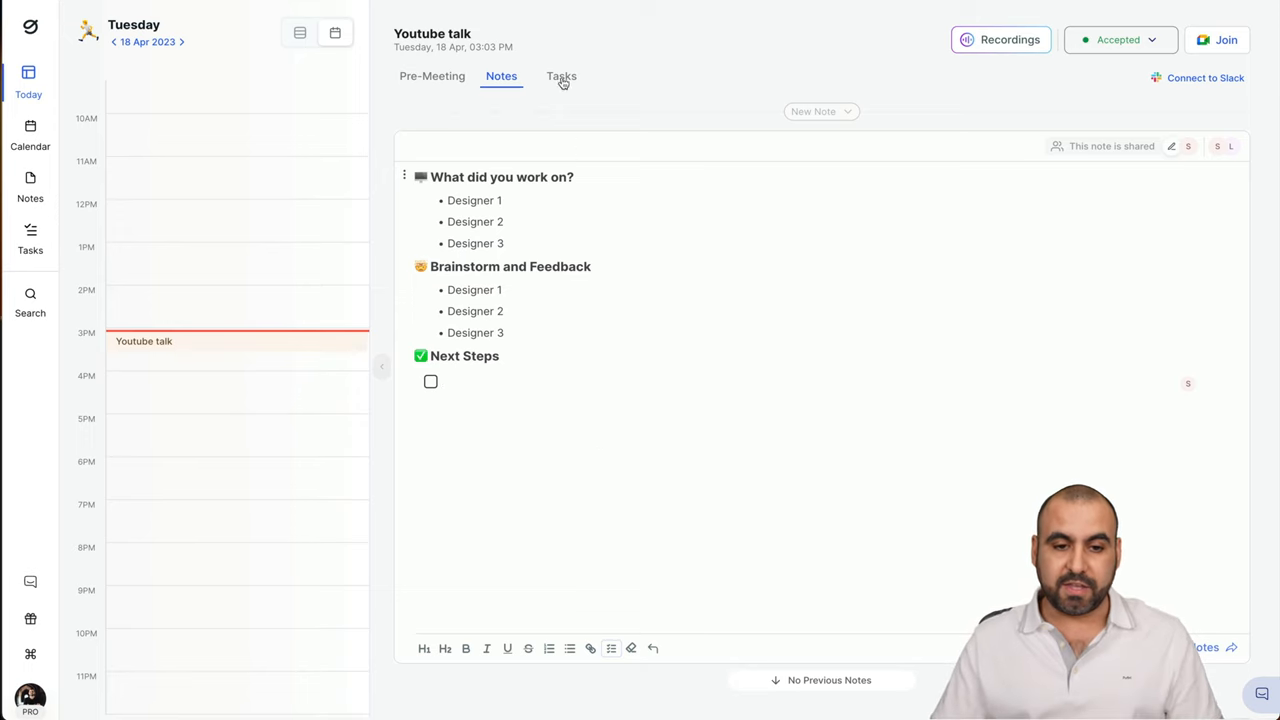
- Add the task 'talk about thumbnails', then return to the pre-meeting overview
left_click(561, 76)
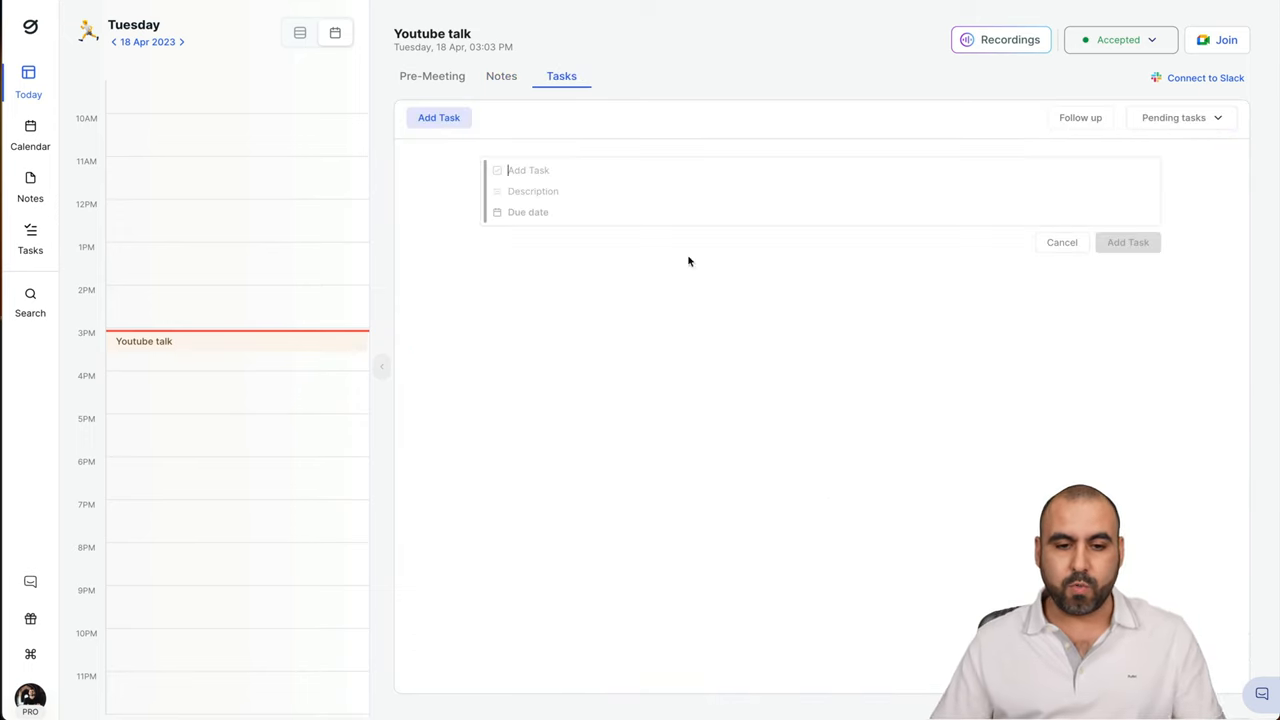
type("talk about")
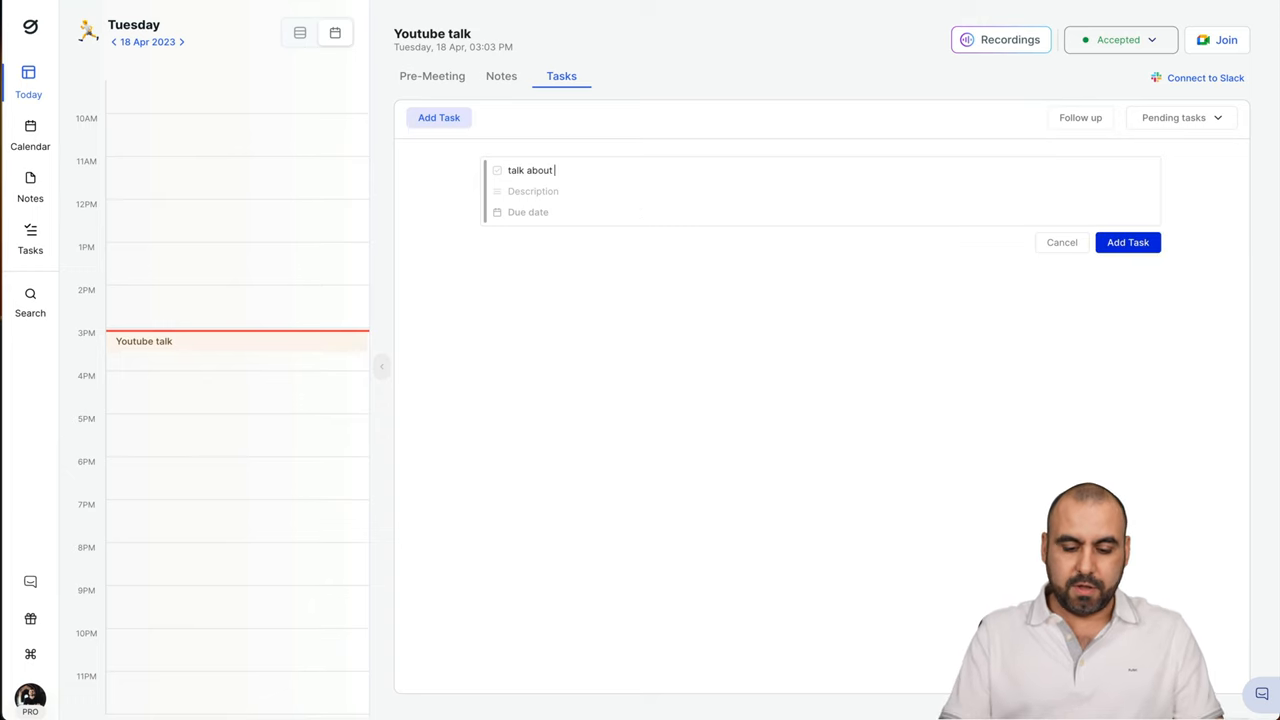
type("thumbnails")
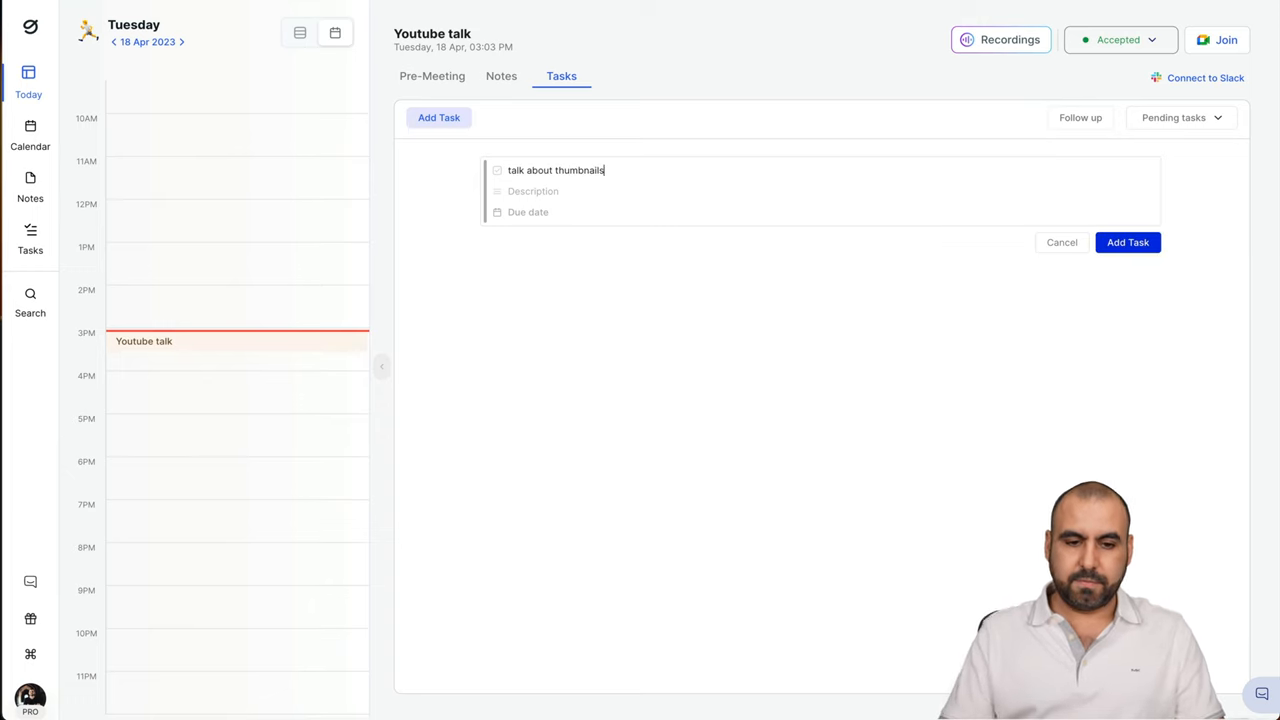
left_click(1127, 242)
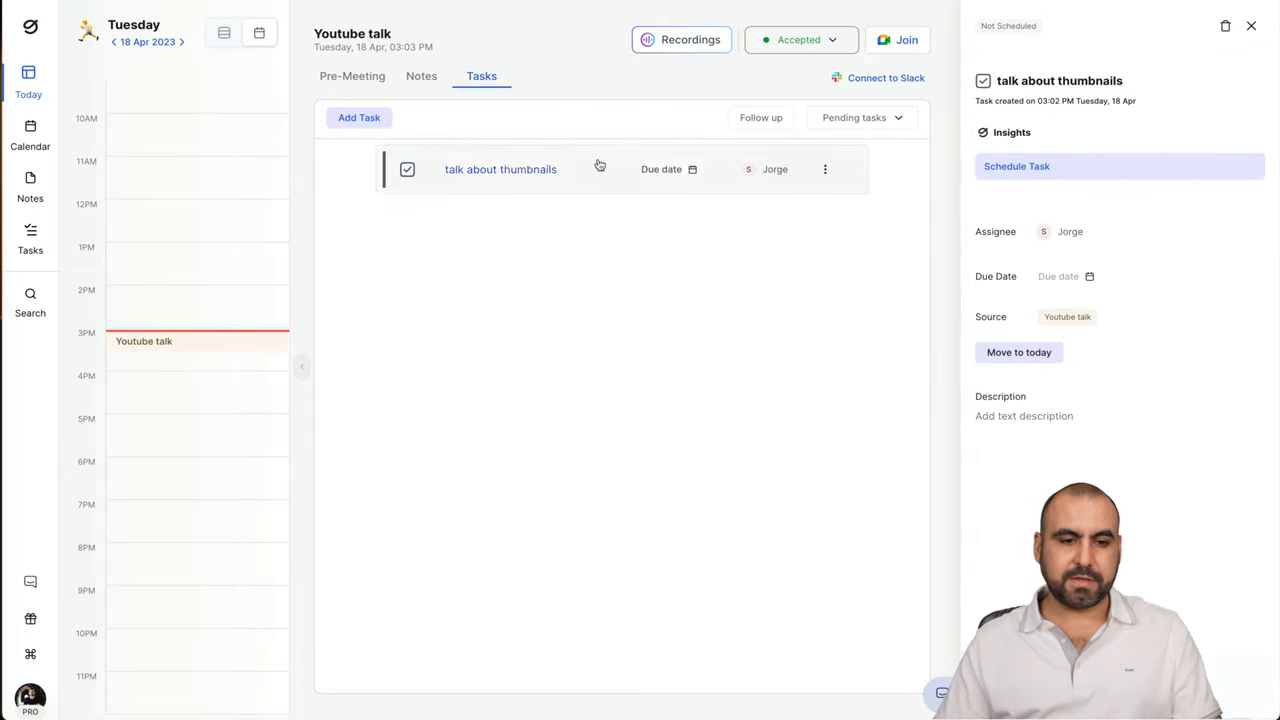
left_click(421, 76)
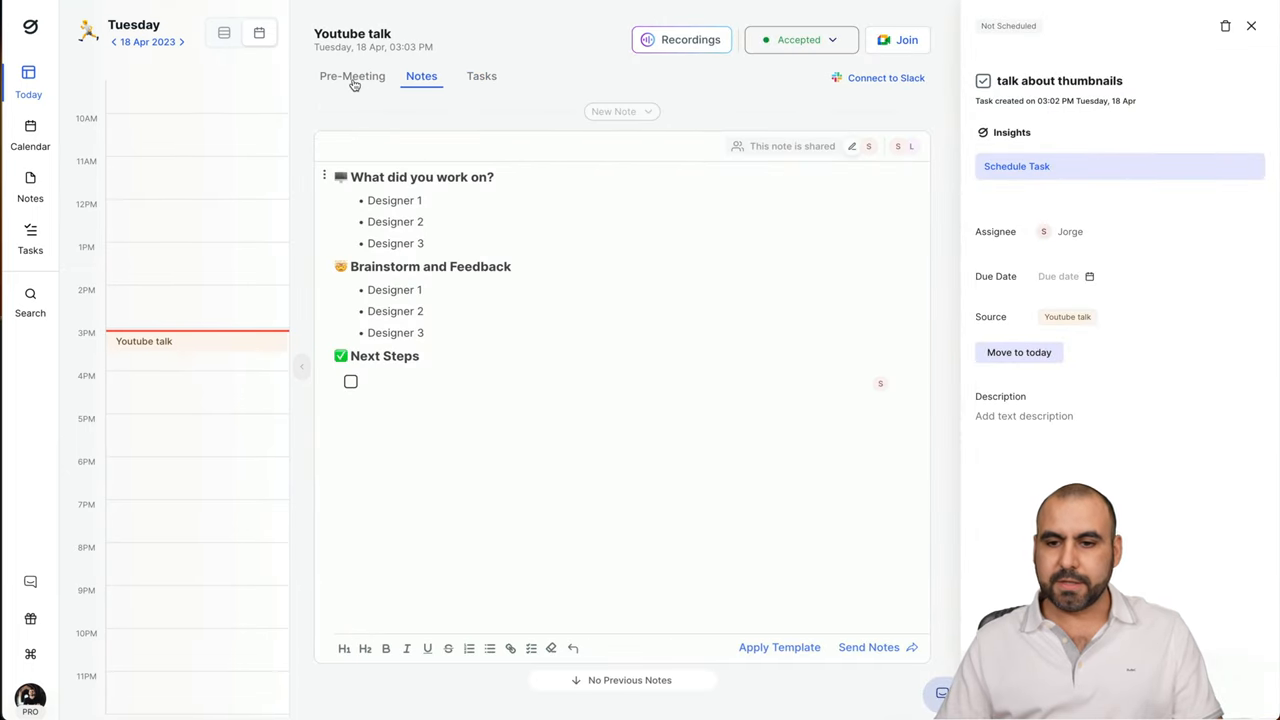
left_click(352, 76)
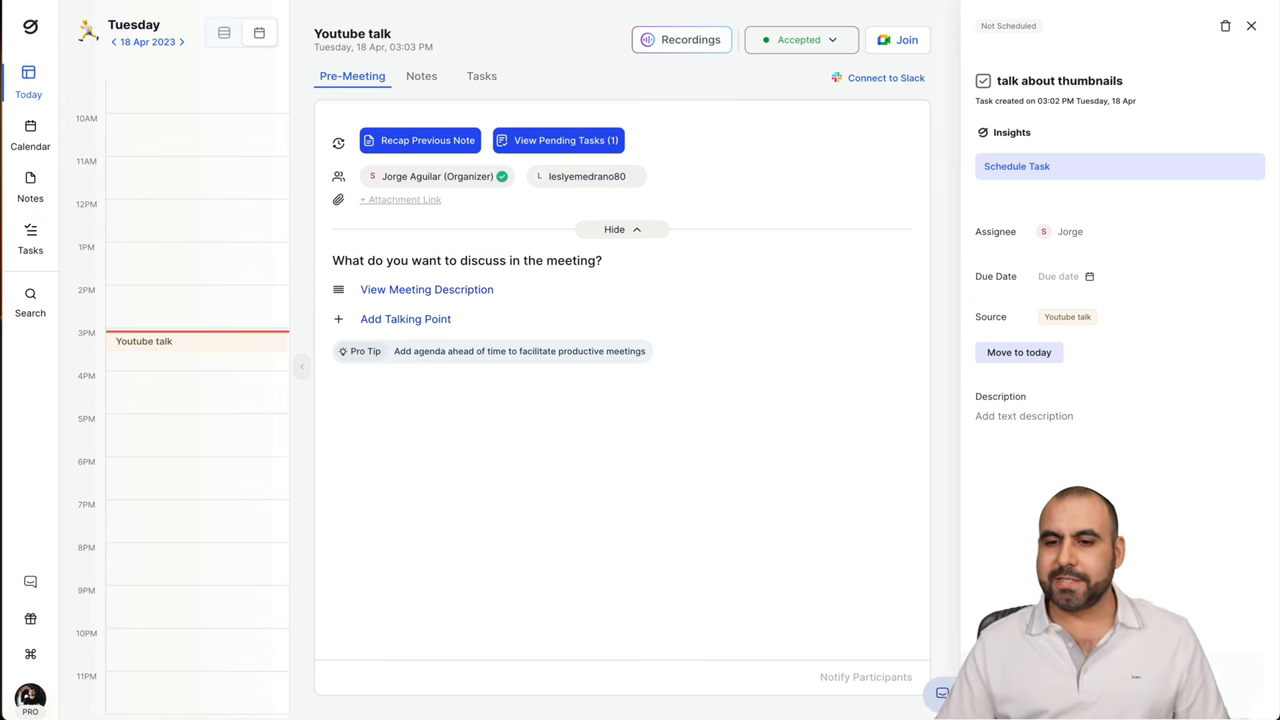
- Launch the Youtube talk Google Meet call with the Loopin notes panel
left_click(898, 40)
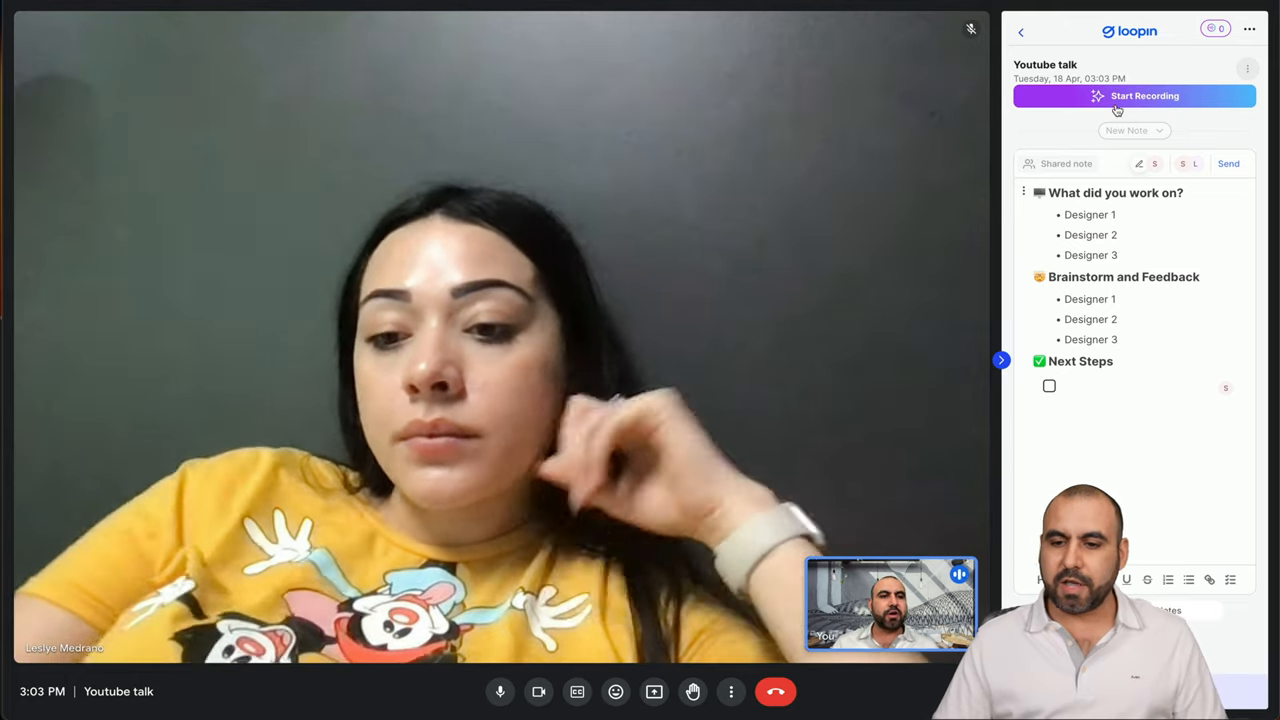
- Start Loopin recording of the call, then pause it after the conversation
left_click(1134, 96)
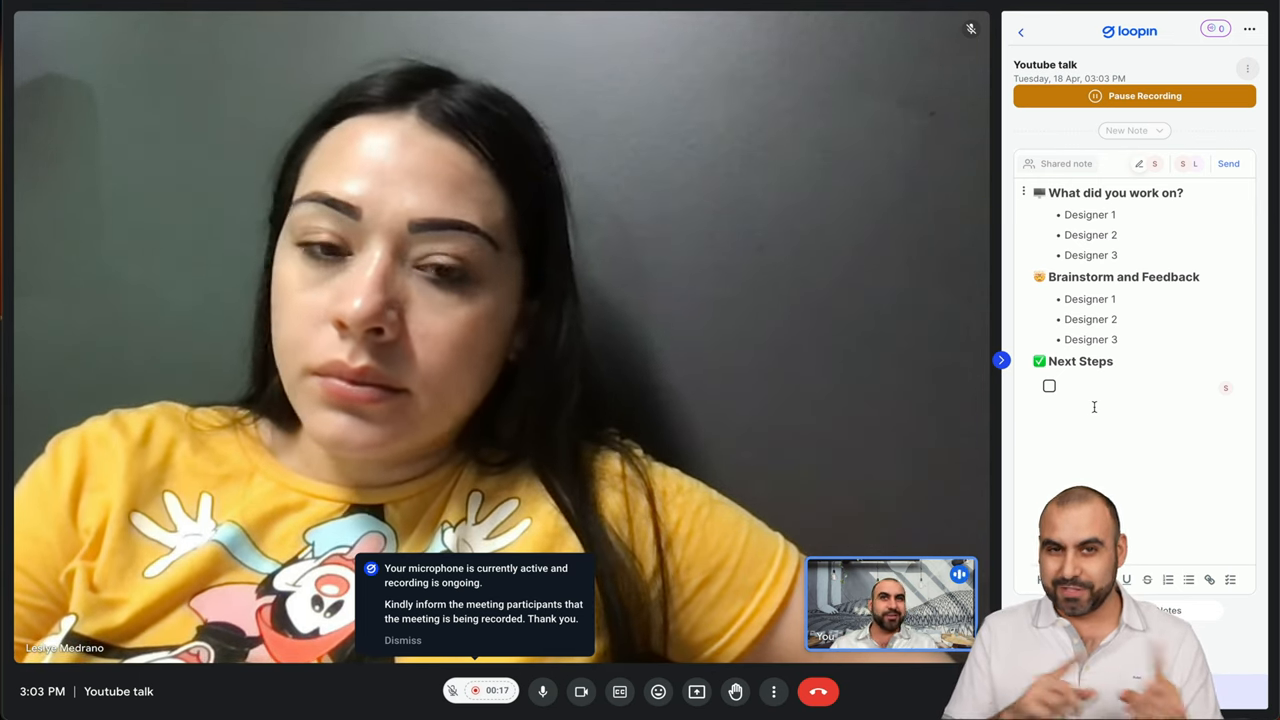
left_click(1136, 96)
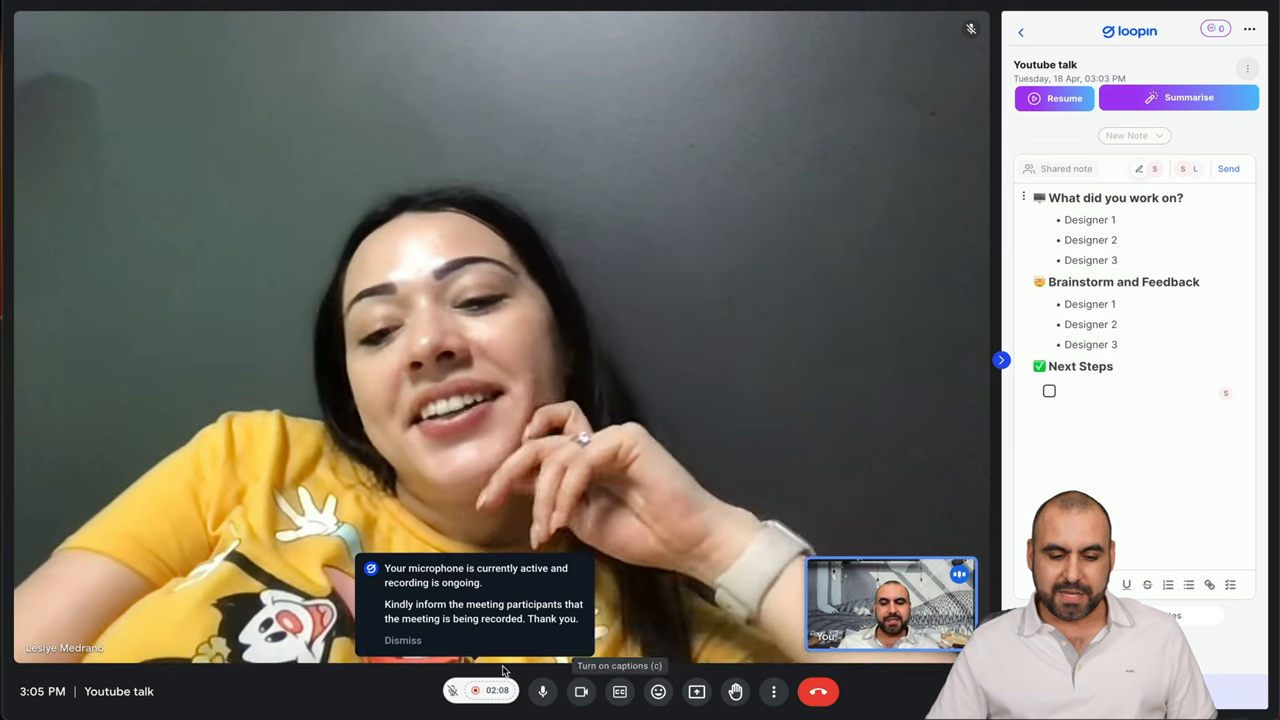
mouse_move(941, 288)
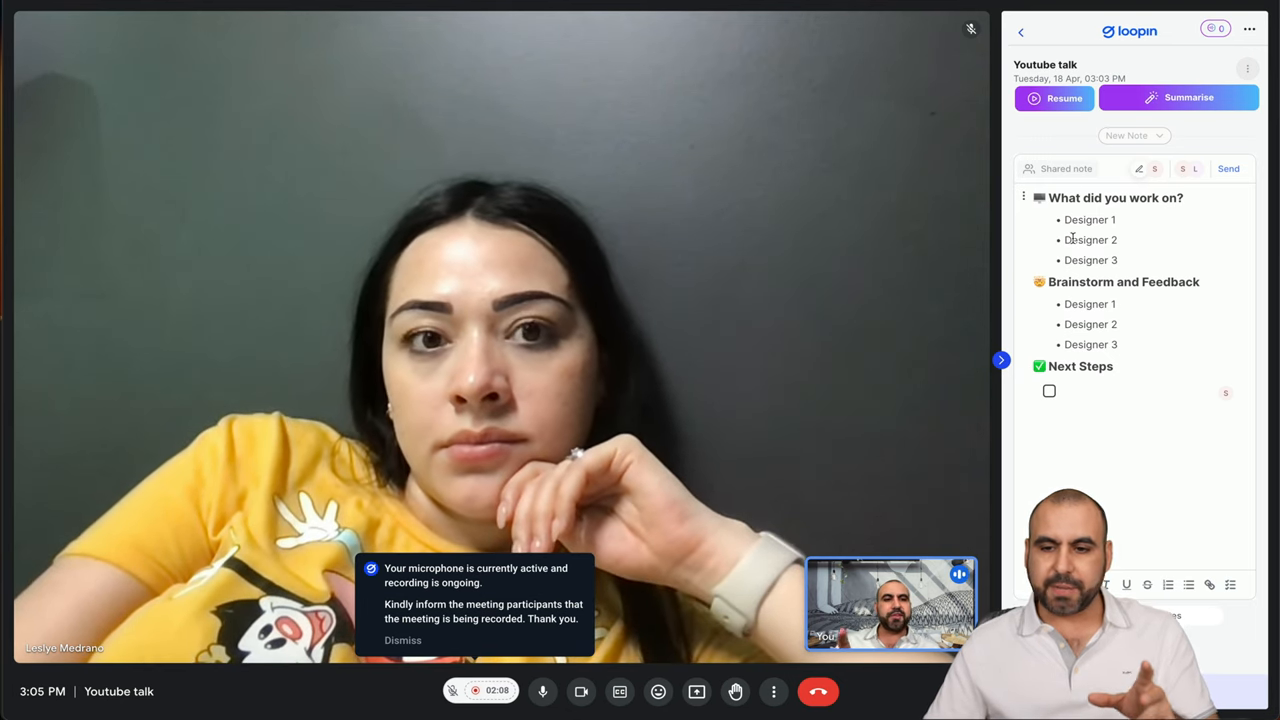
mouse_move(1098, 103)
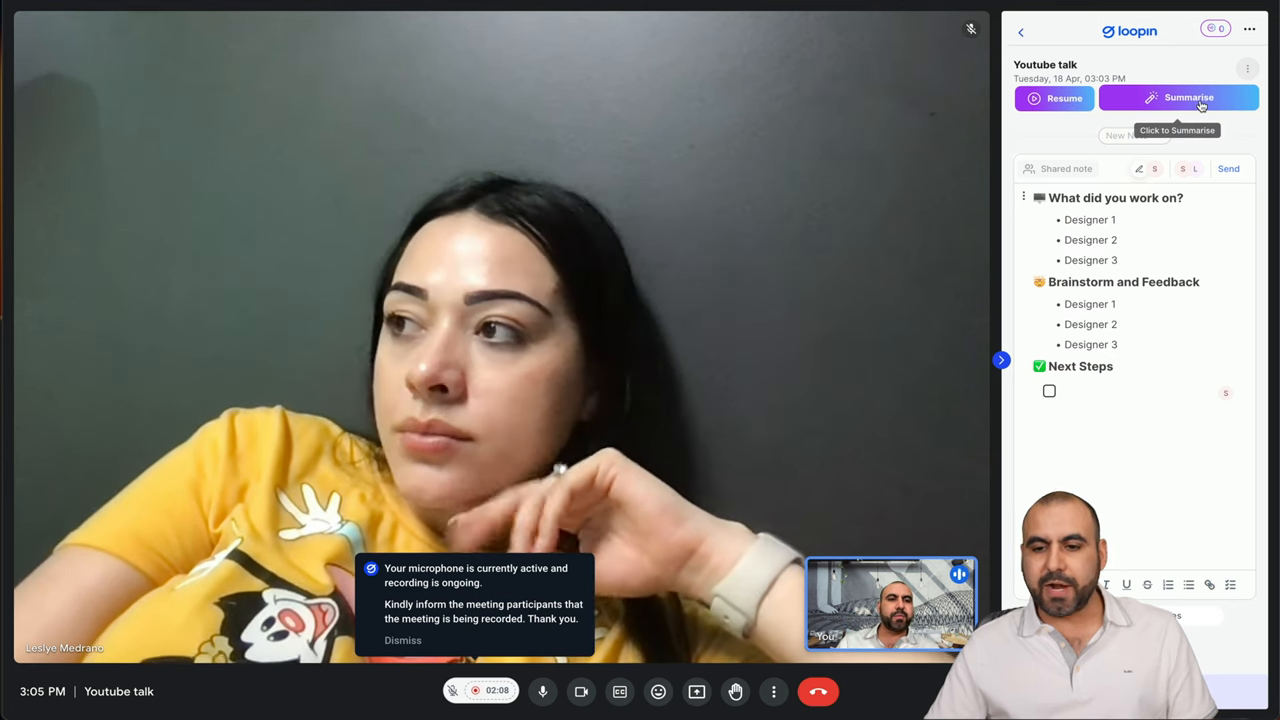
- Generate Loopin's summary of the recorded Youtube talk conversation
left_click(1193, 98)
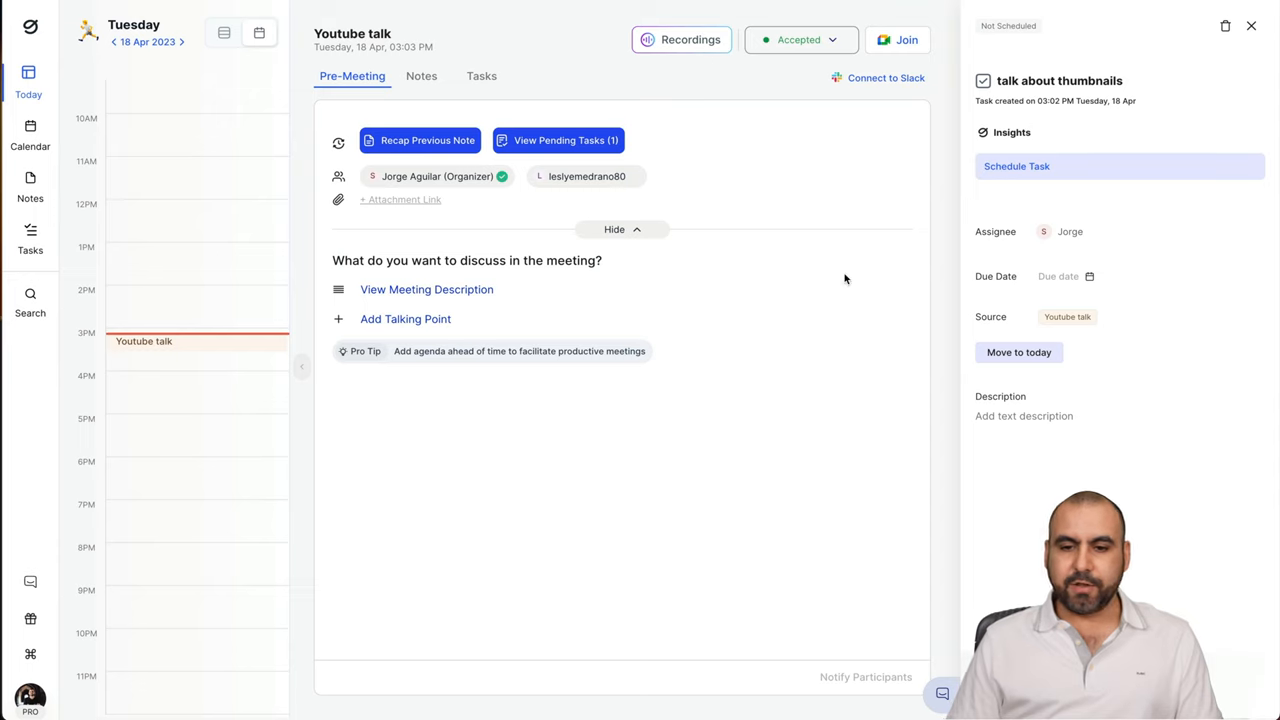
mouse_move(770, 461)
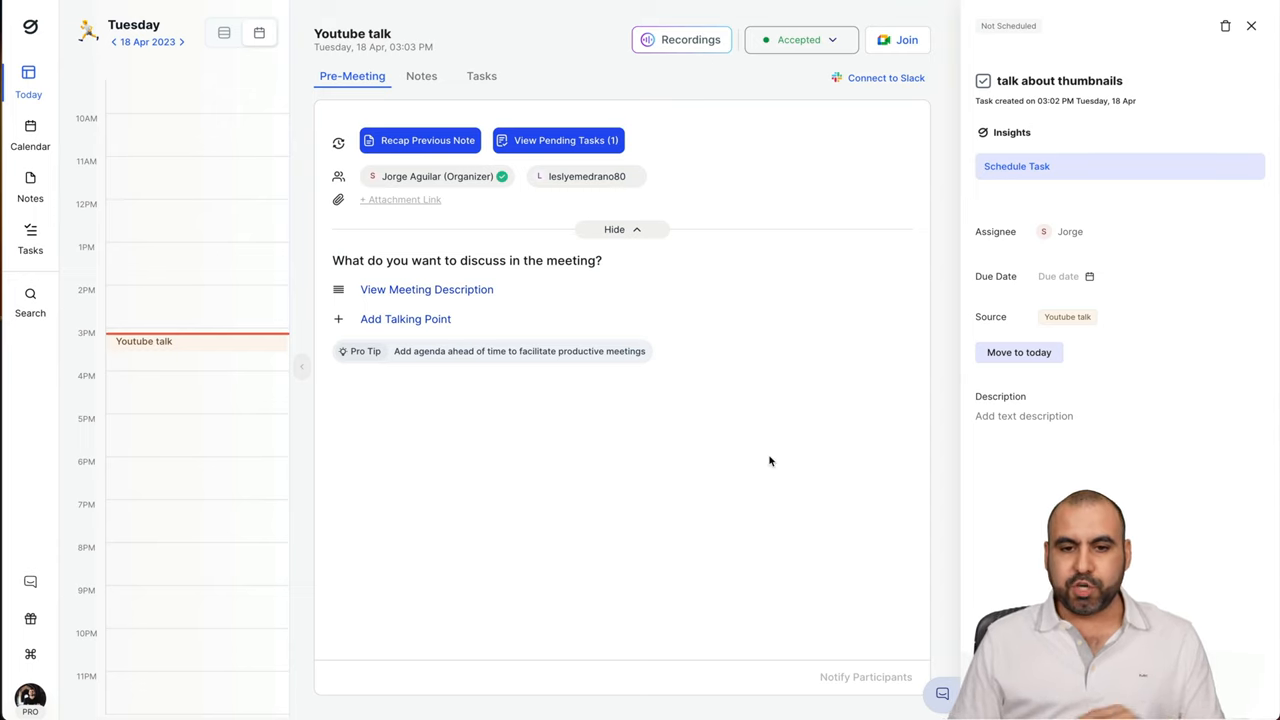
mouse_move(674, 327)
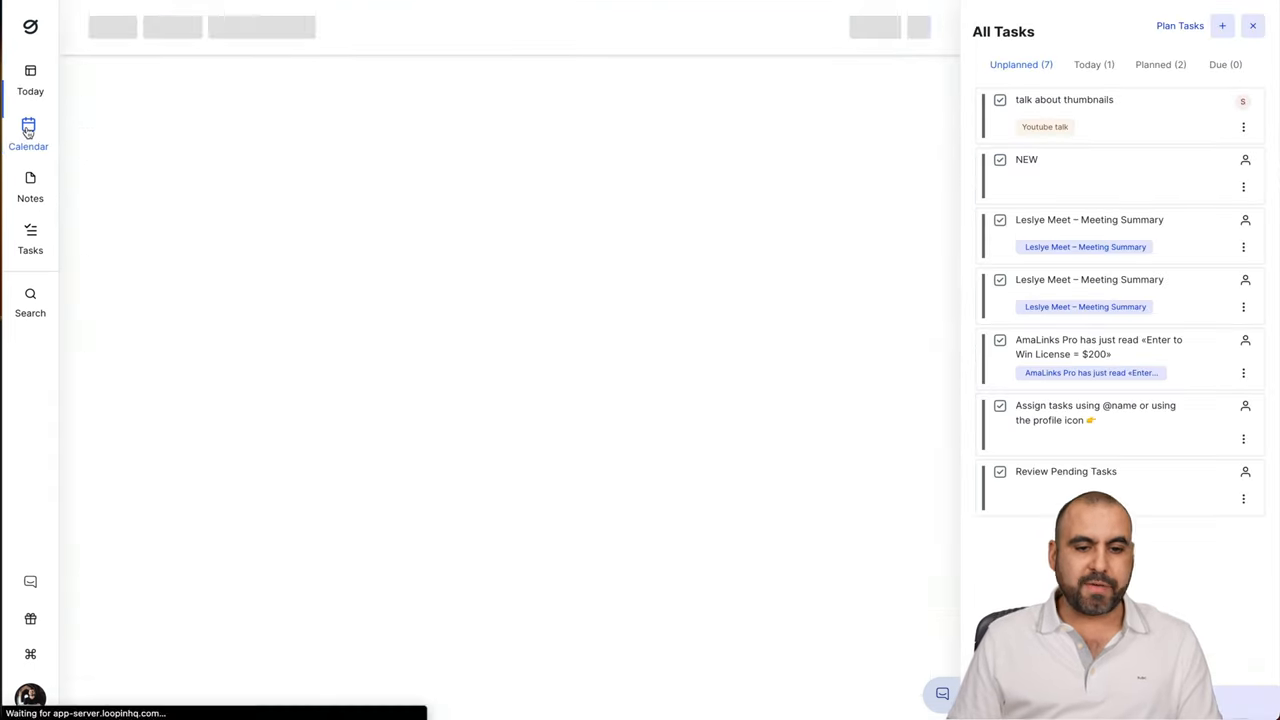
- Show the Apr 16–22 week calendar beside the All Tasks panel
left_click(28, 135)
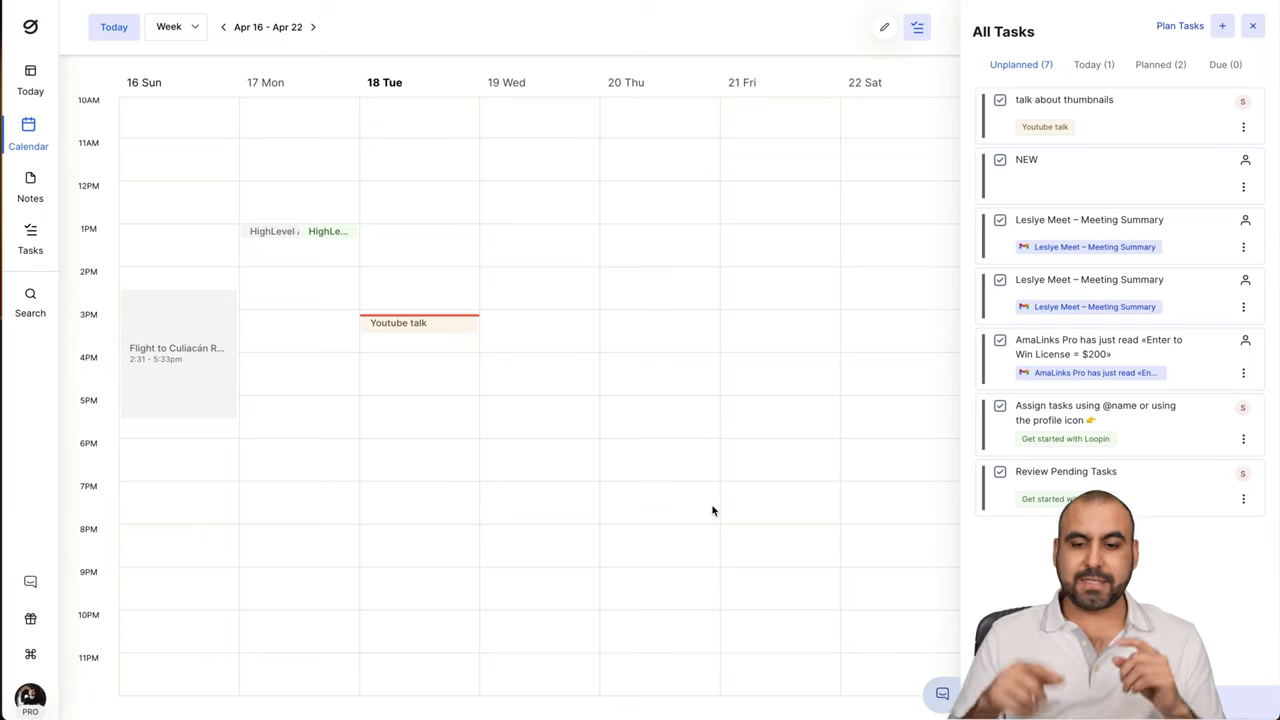
mouse_move(45, 190)
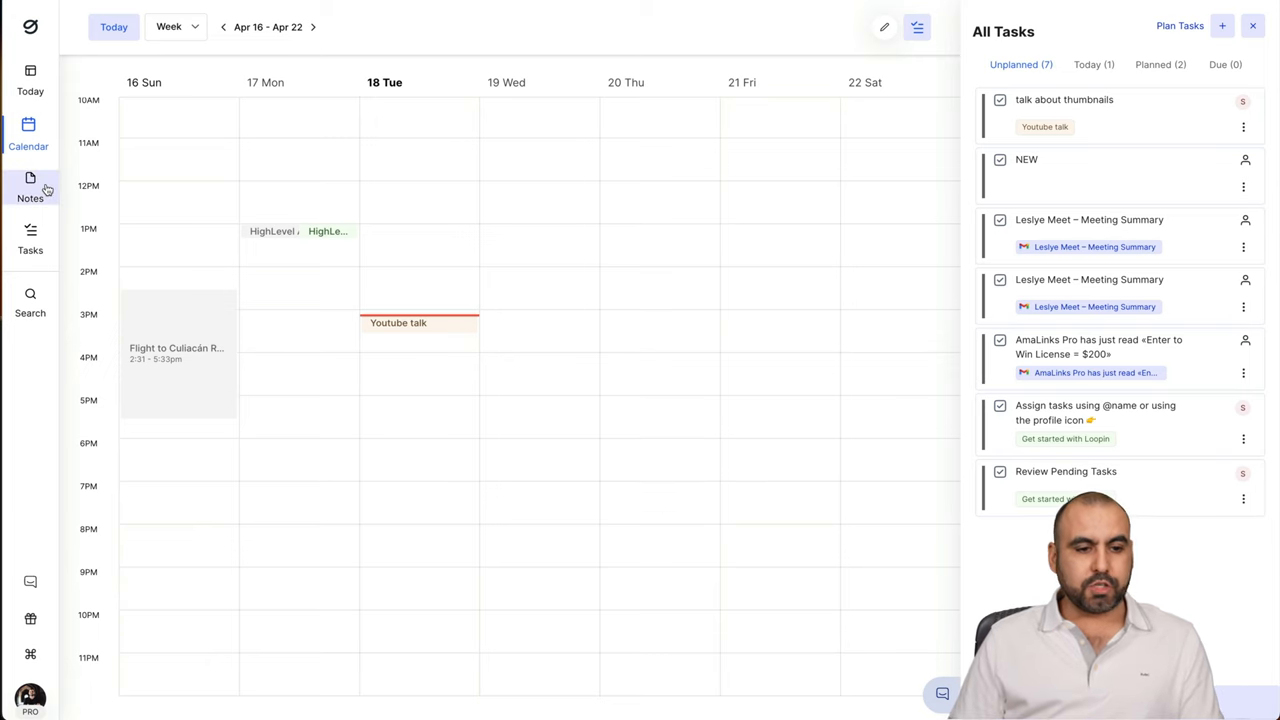
- Show all notes, including the April 18 Youtube talk notes
left_click(30, 188)
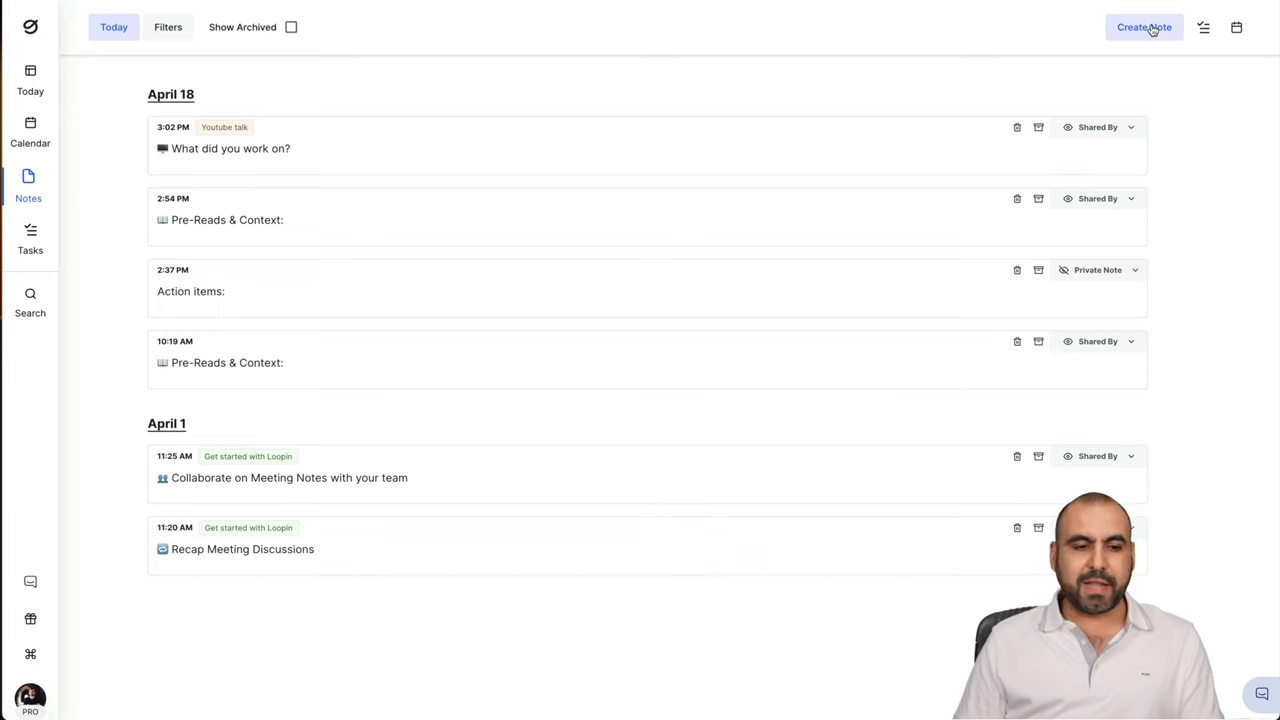
mouse_move(1152, 27)
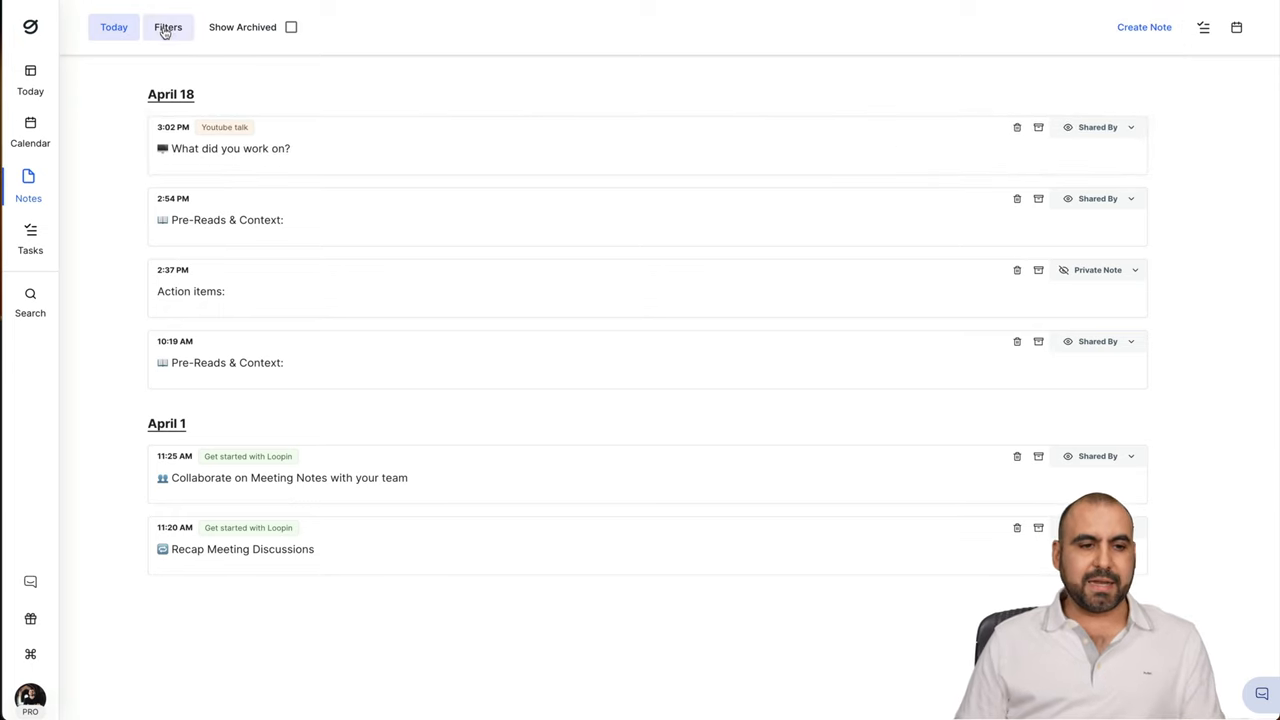
mouse_move(30, 233)
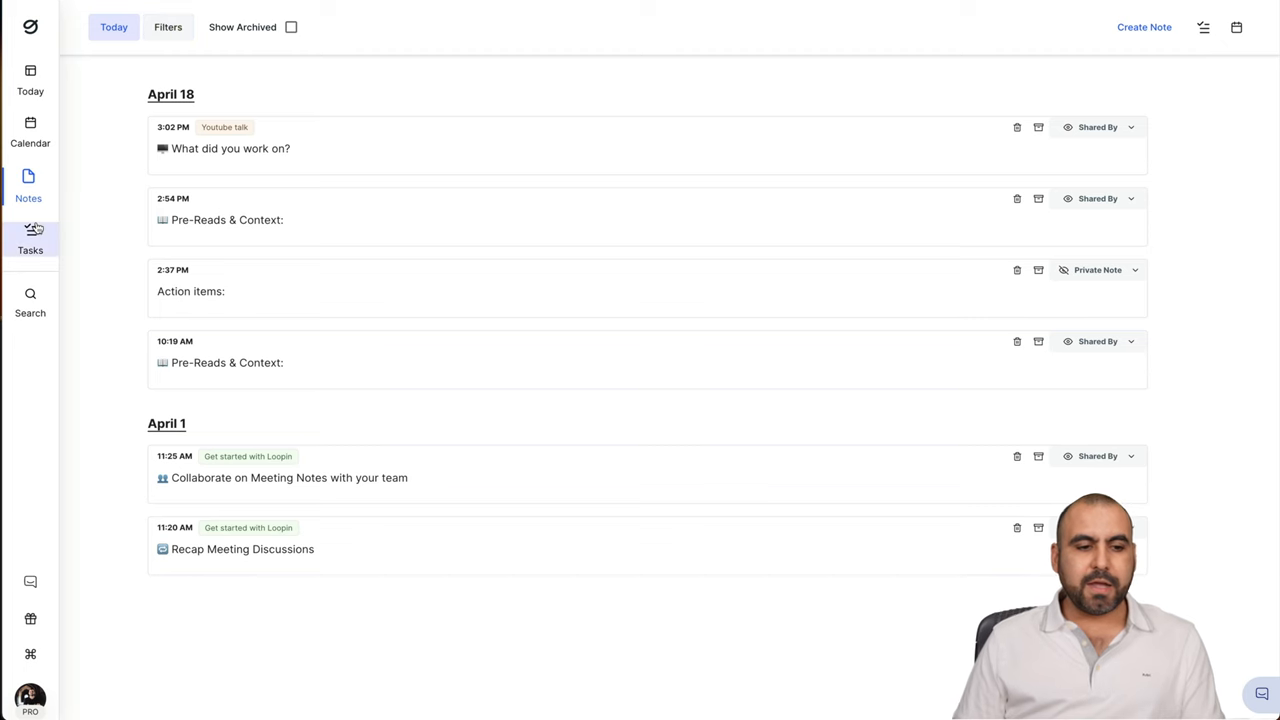
- Schedule 'talk about thumbnails' for Wednesday, Apr 19 in the weekly task planner
left_click(30, 237)
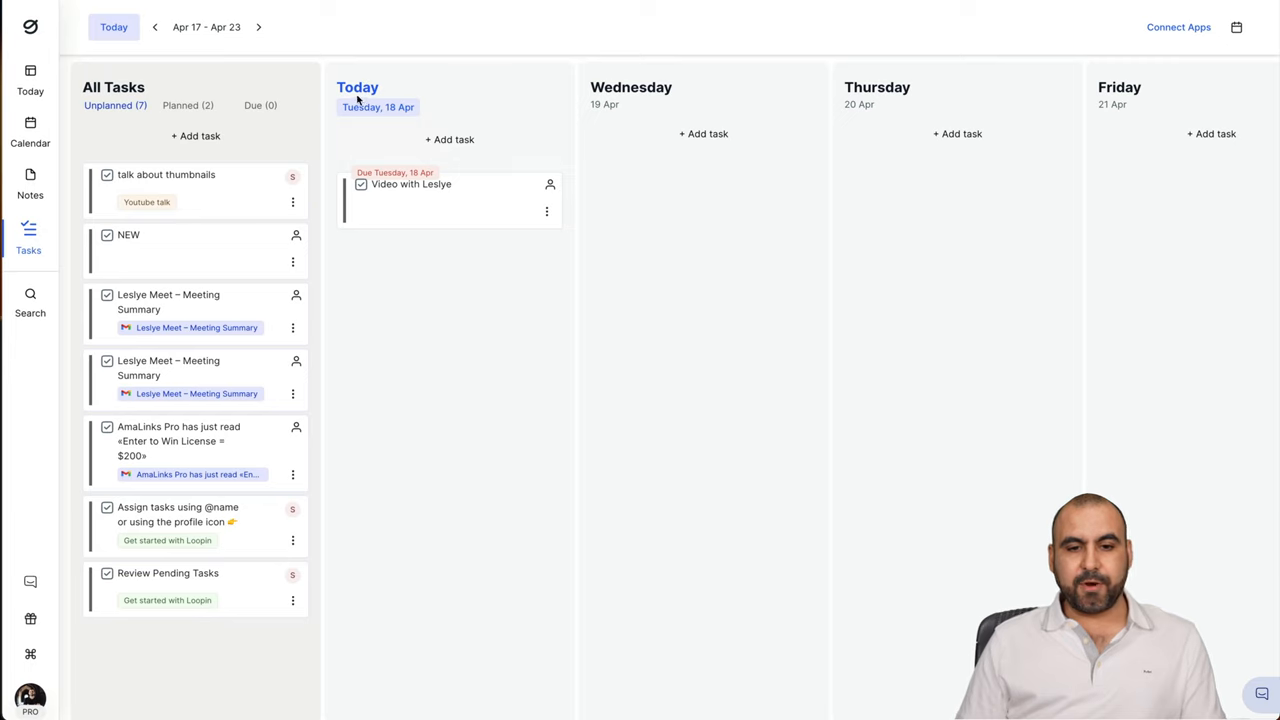
mouse_move(200, 192)
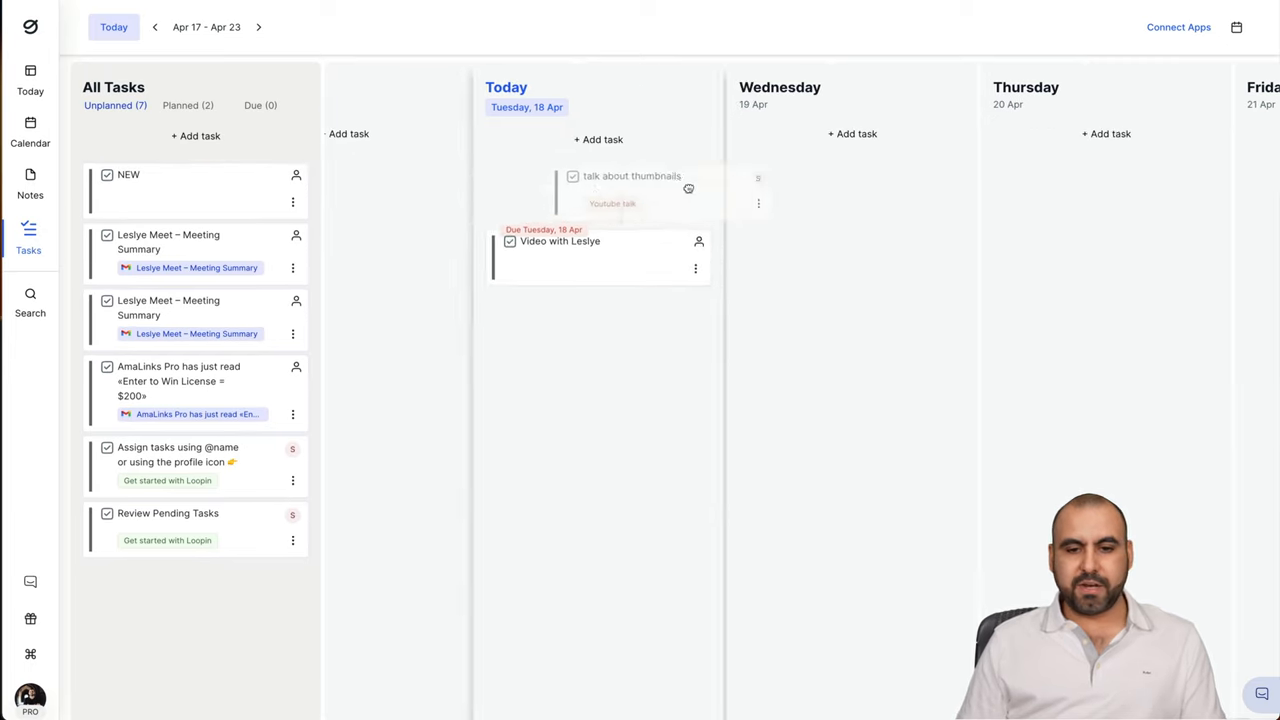
left_click_drag(632, 175, 850, 185)
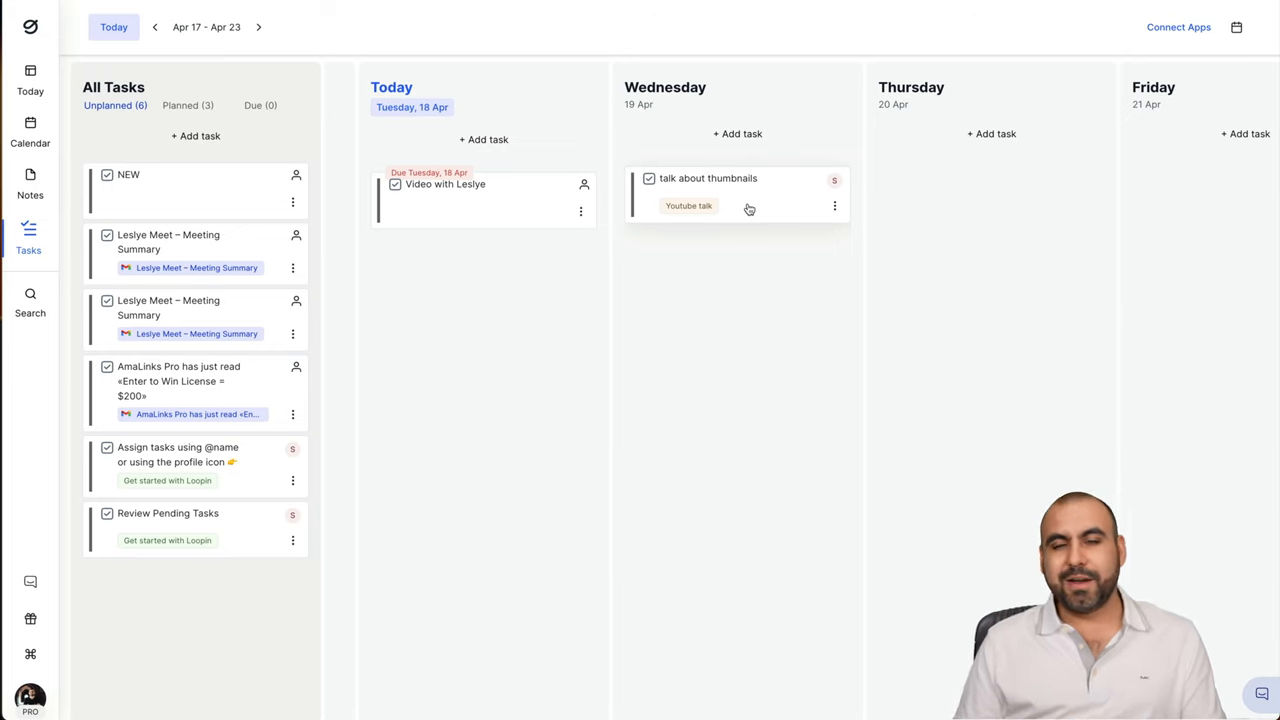
mouse_move(733, 312)
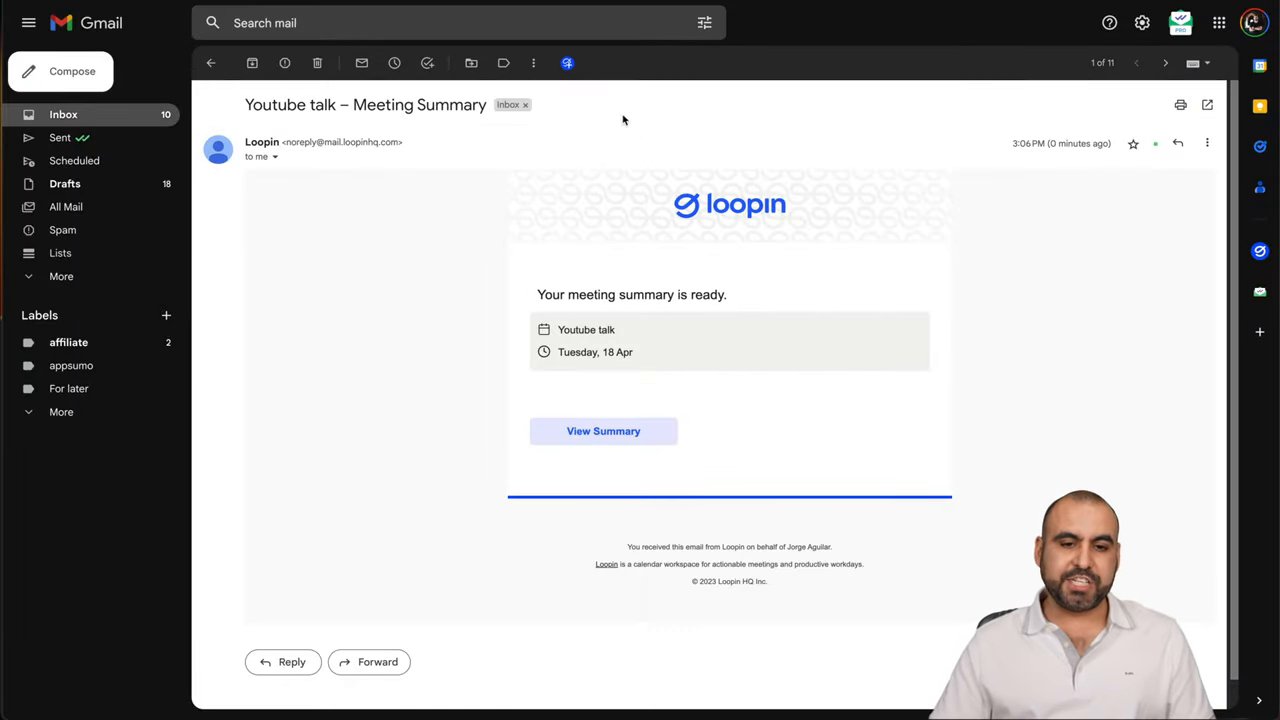
mouse_move(571, 164)
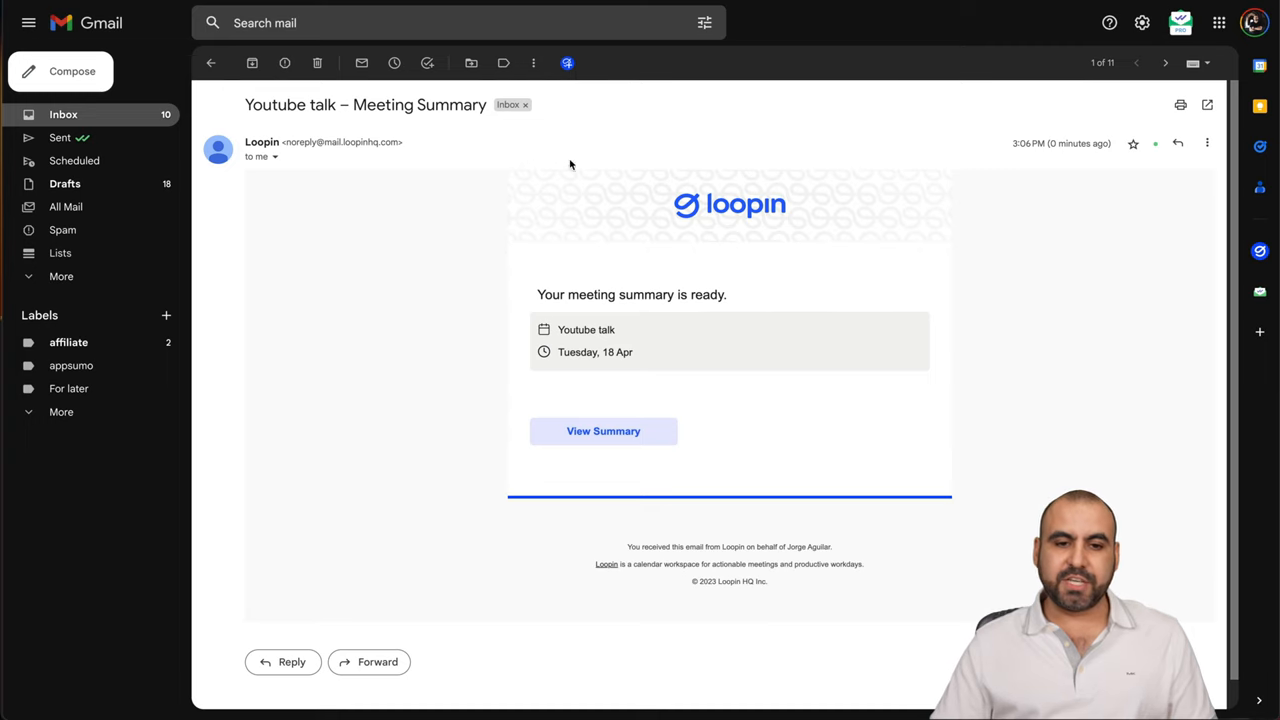
mouse_move(568, 62)
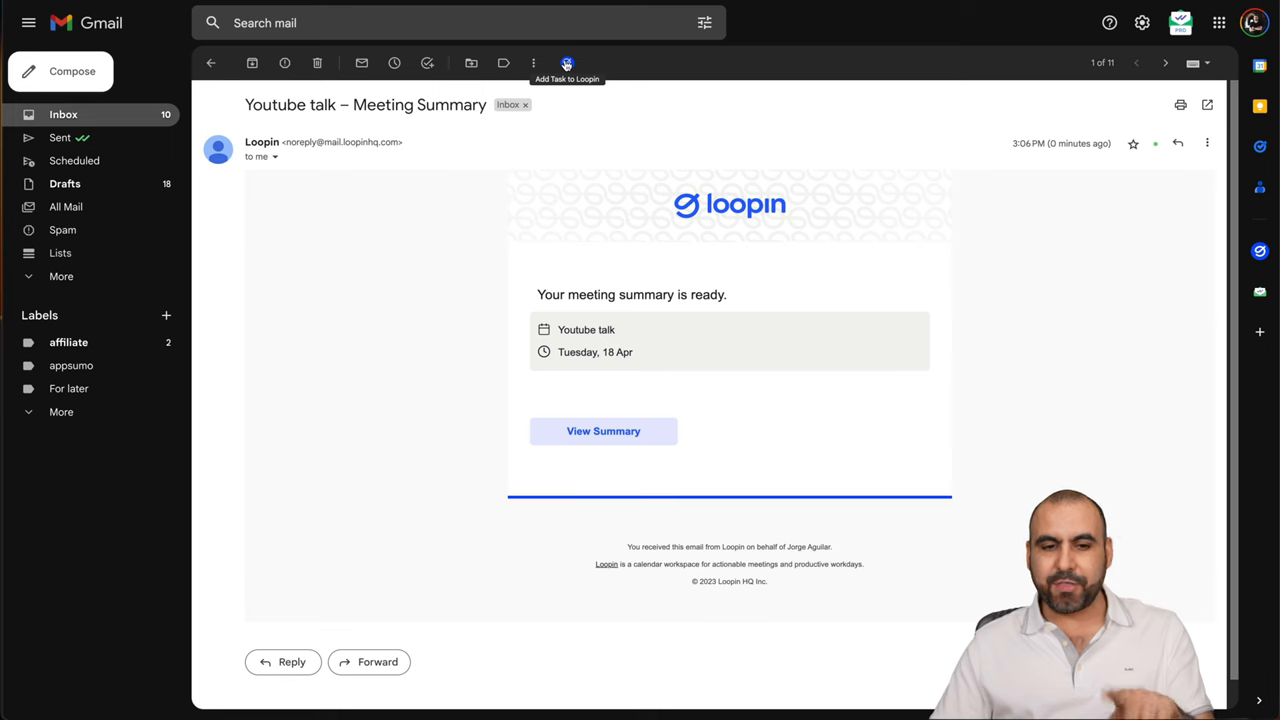
- Add the Youtube talk summary email as a Loopin task and open the full meeting summary
left_click(567, 63)
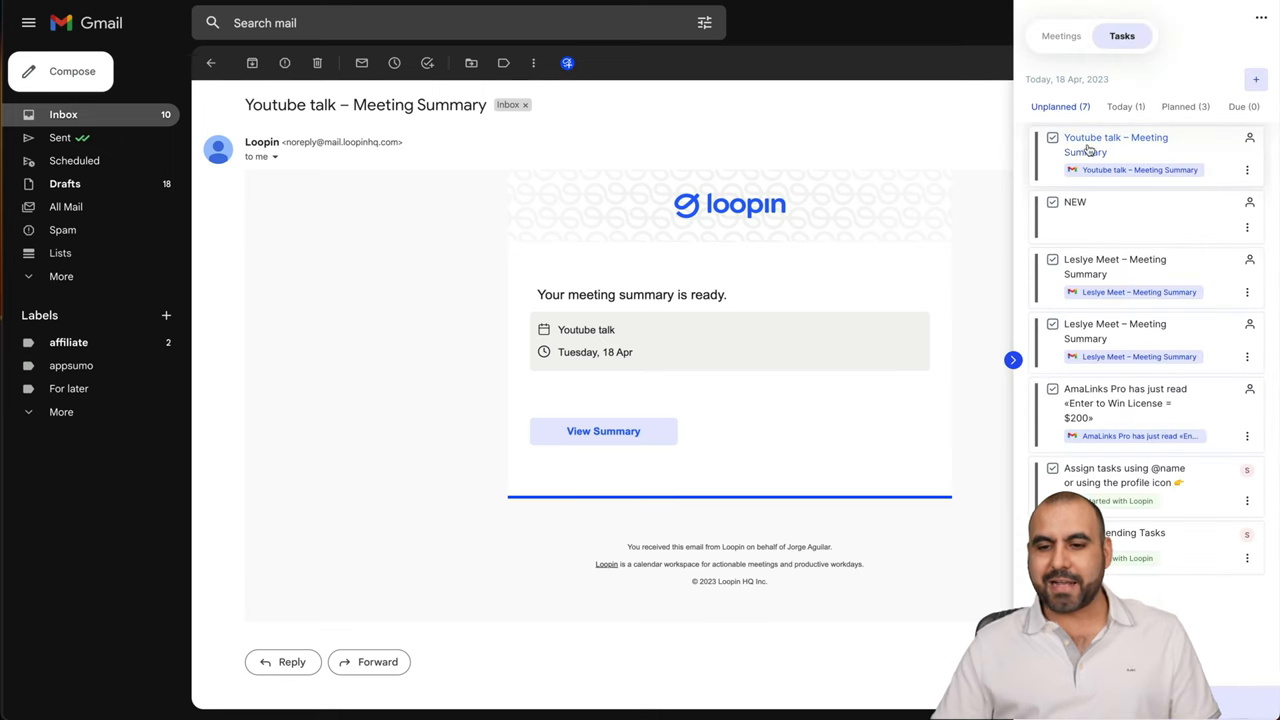
mouse_move(1106, 181)
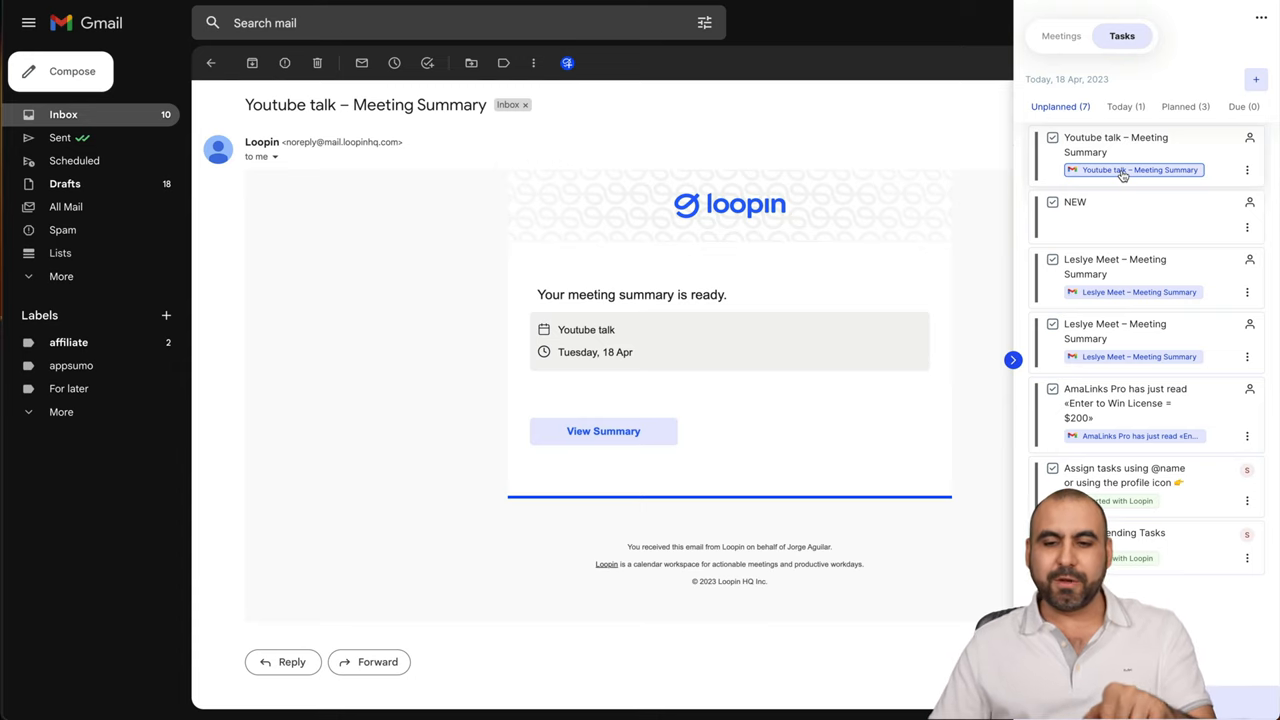
mouse_move(983, 136)
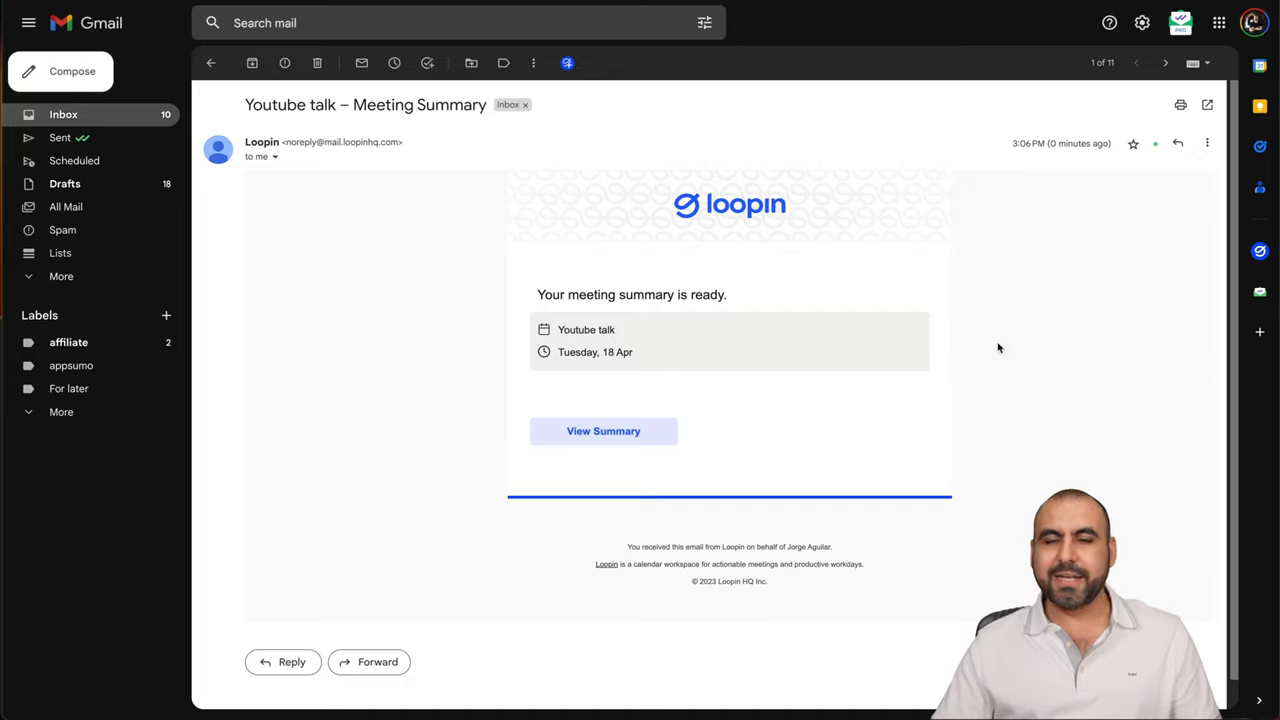
left_click(603, 431)
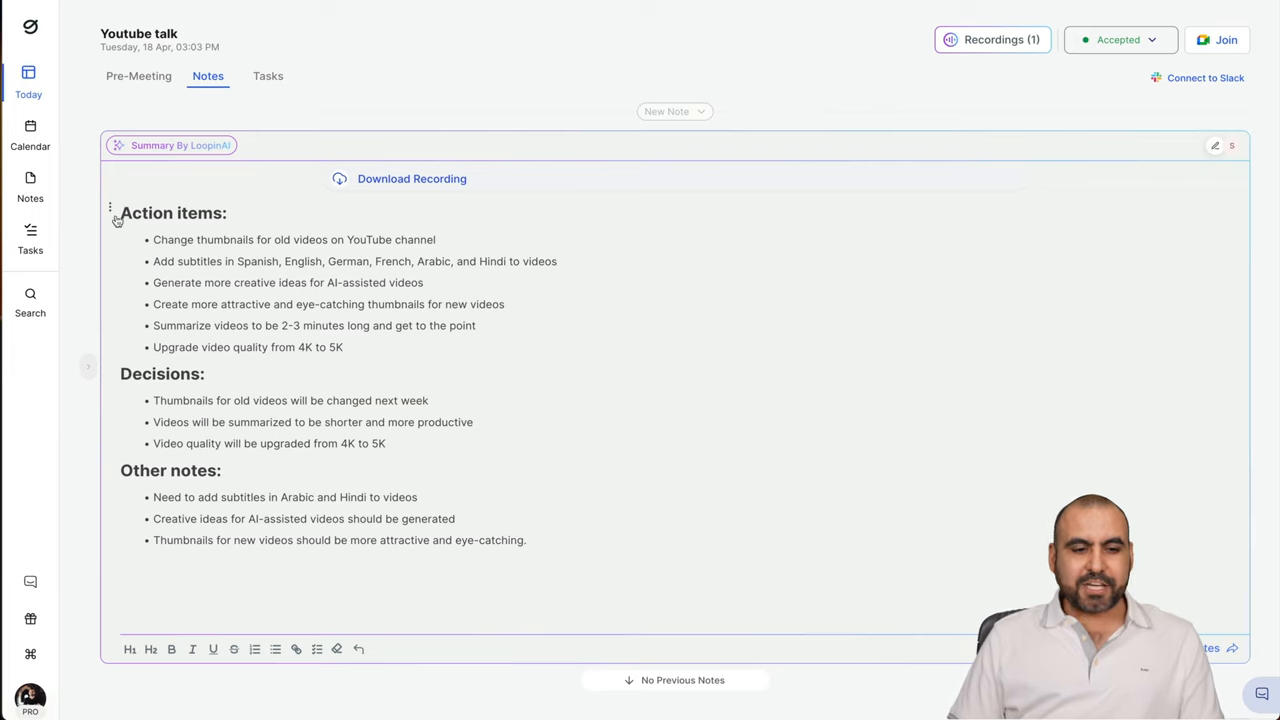
mouse_move(311, 320)
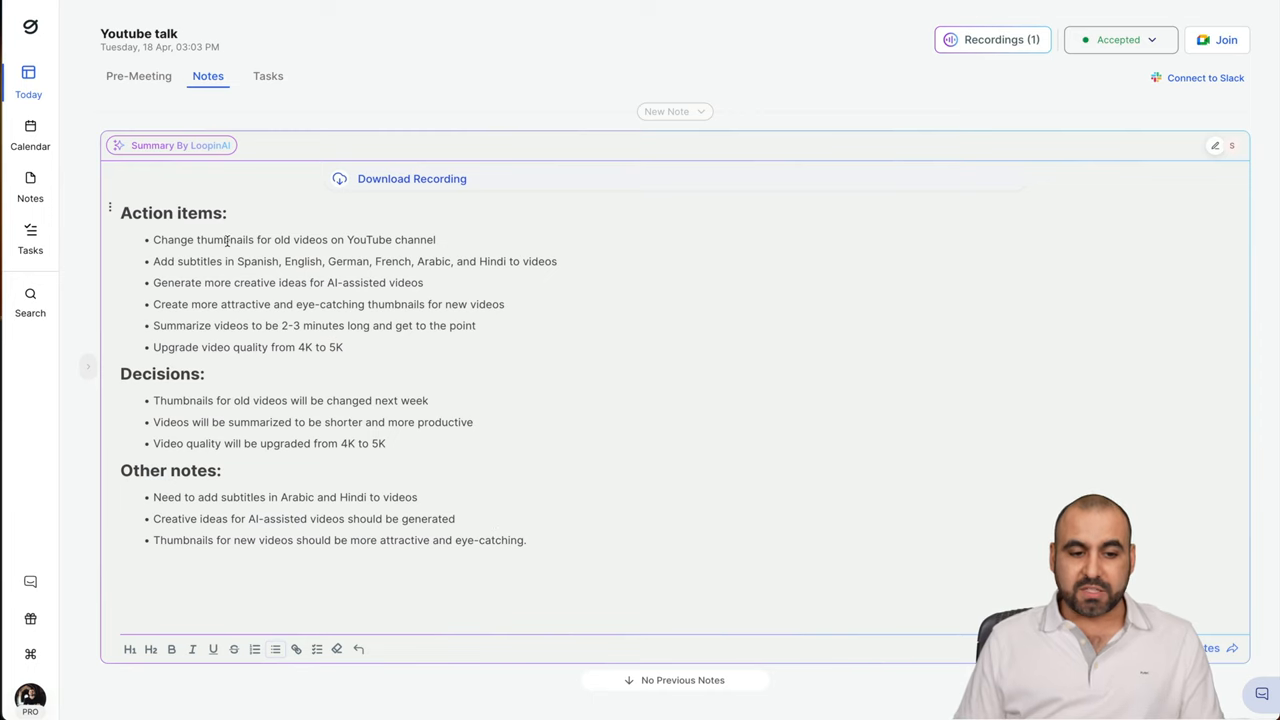
mouse_move(167, 252)
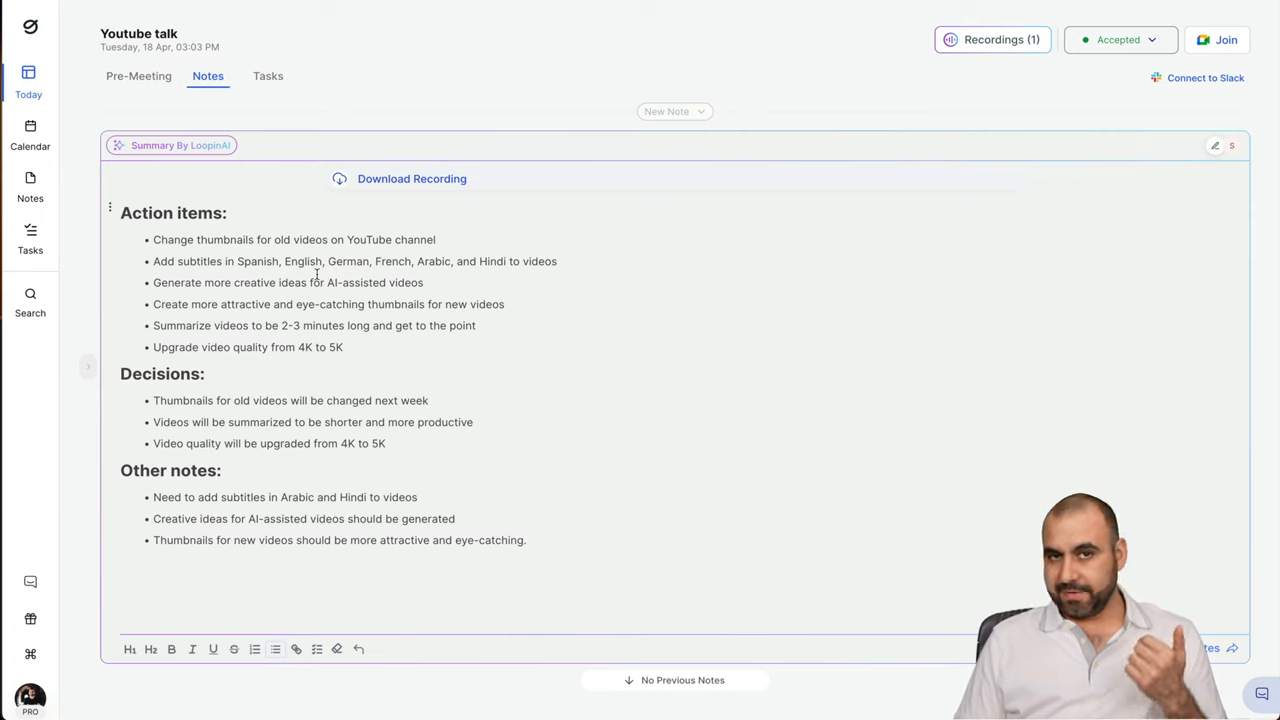
mouse_move(400, 270)
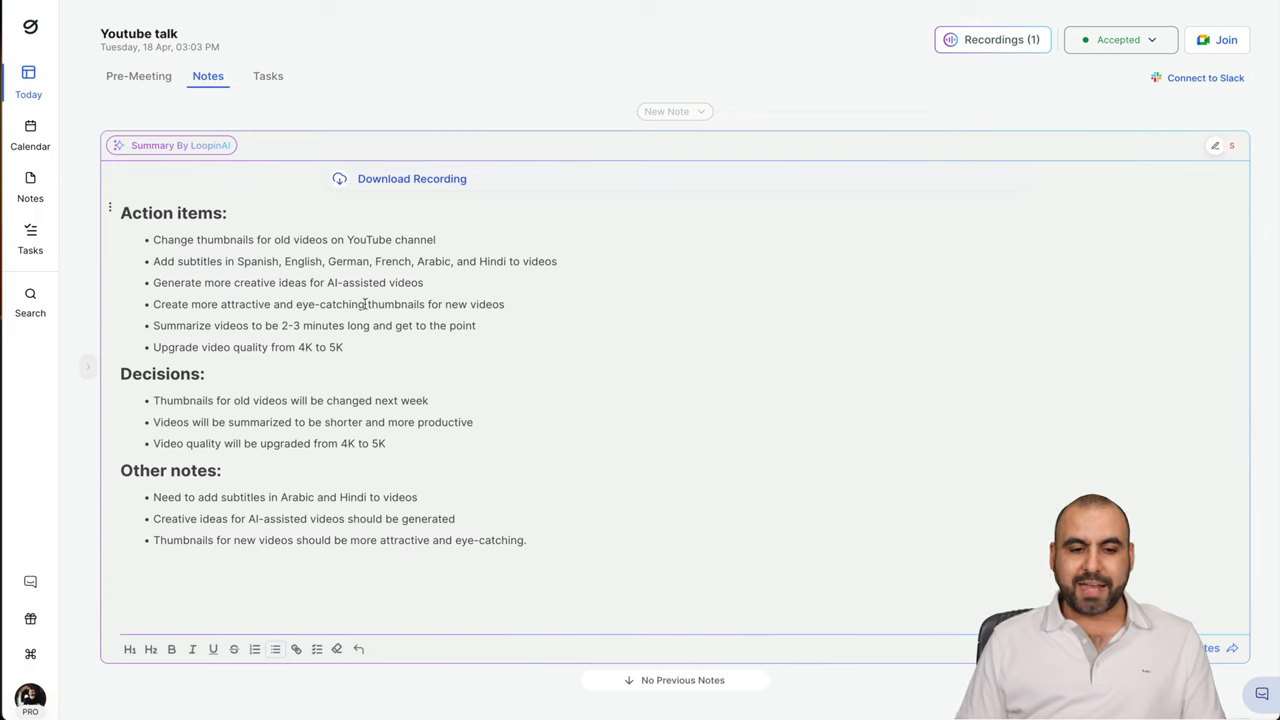
mouse_move(192, 314)
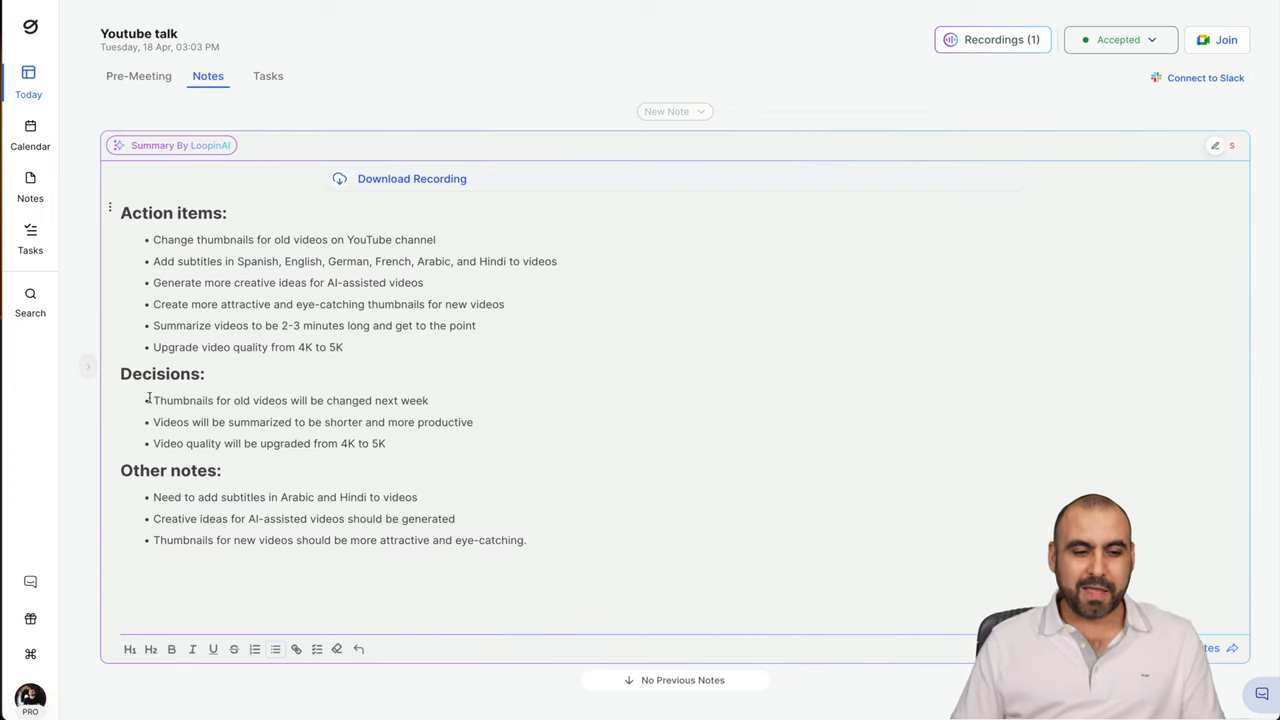
mouse_move(325, 439)
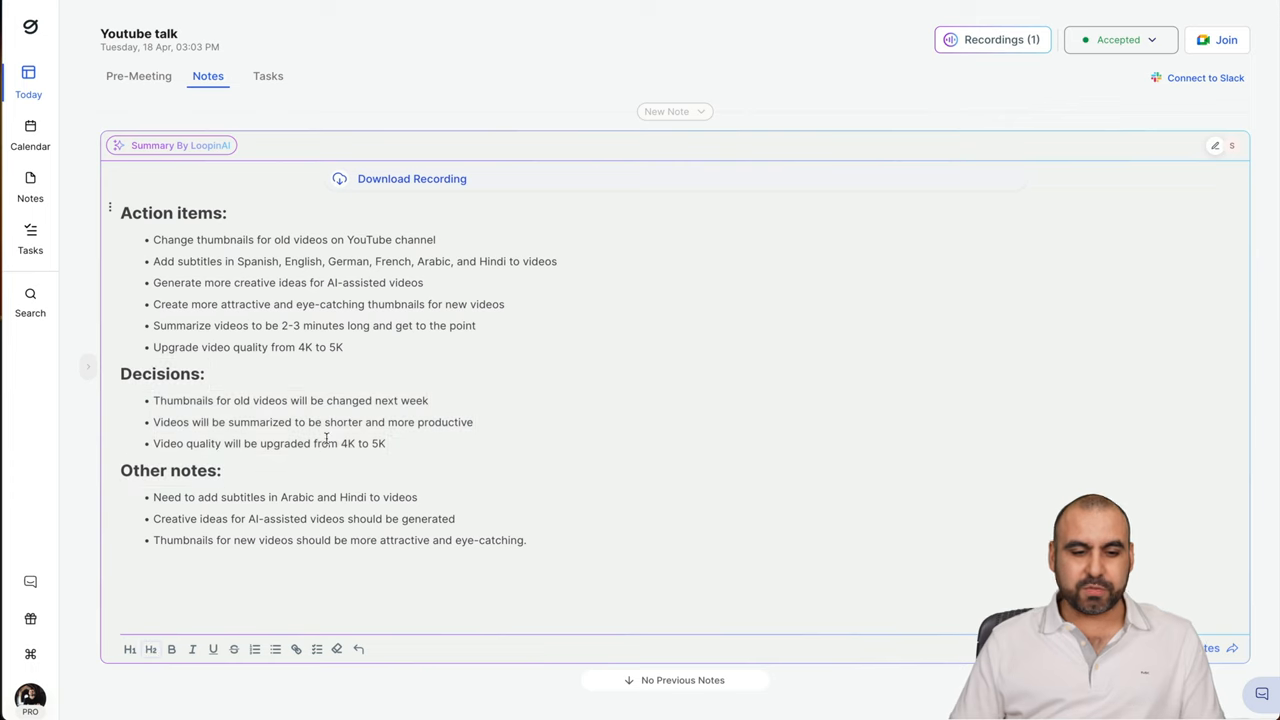
mouse_move(342, 433)
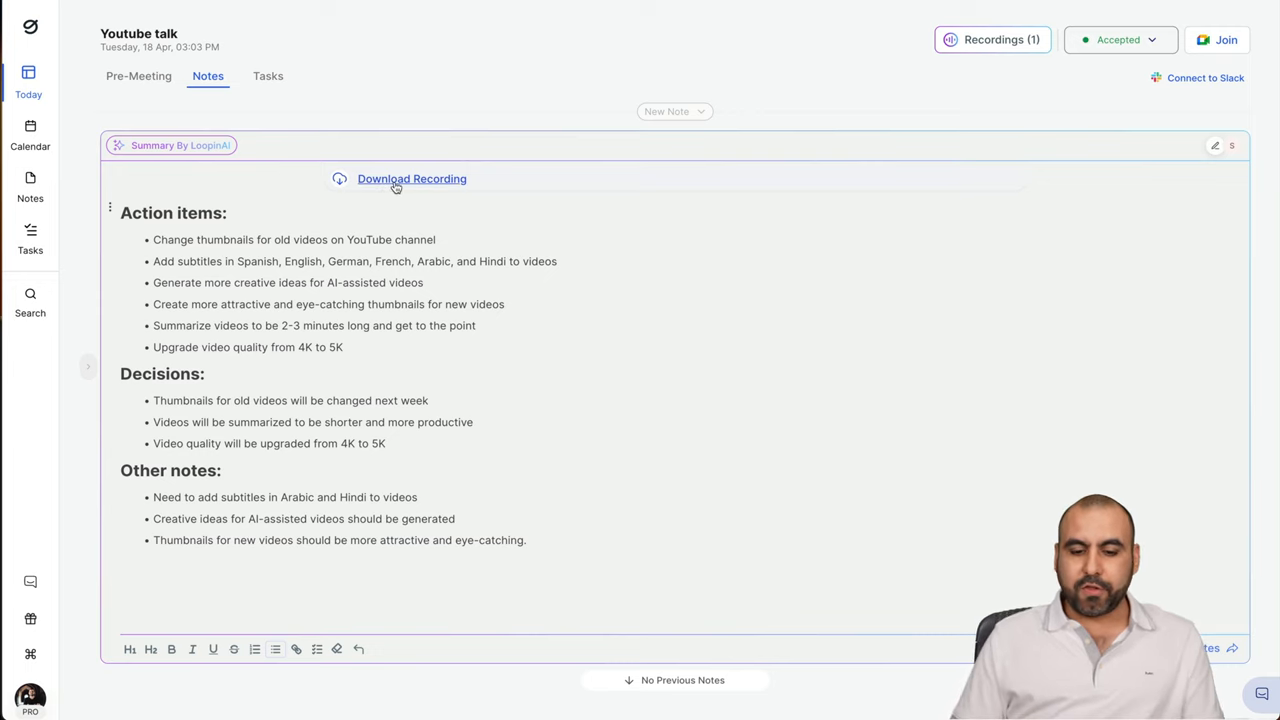
- Review the Youtube talk notes, pre-meeting agenda and pending thumbnails task, then go back to the calendar
scroll("down", 3)
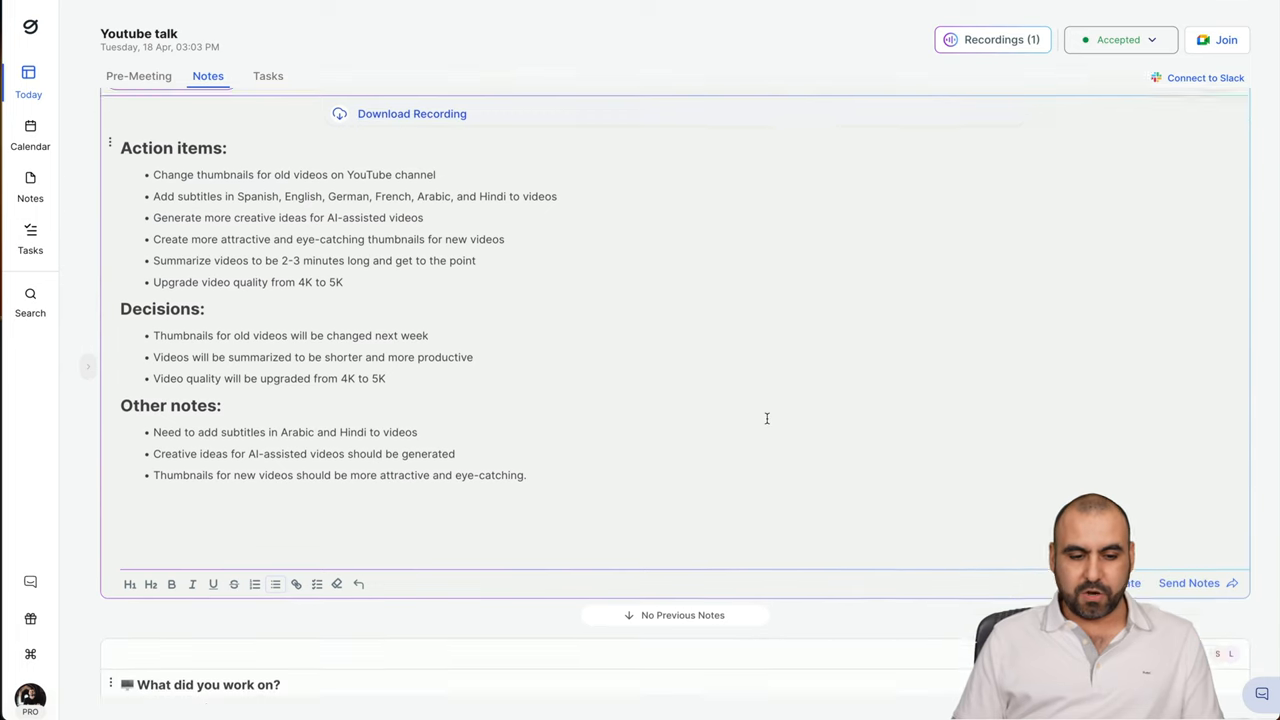
scroll("down", 3)
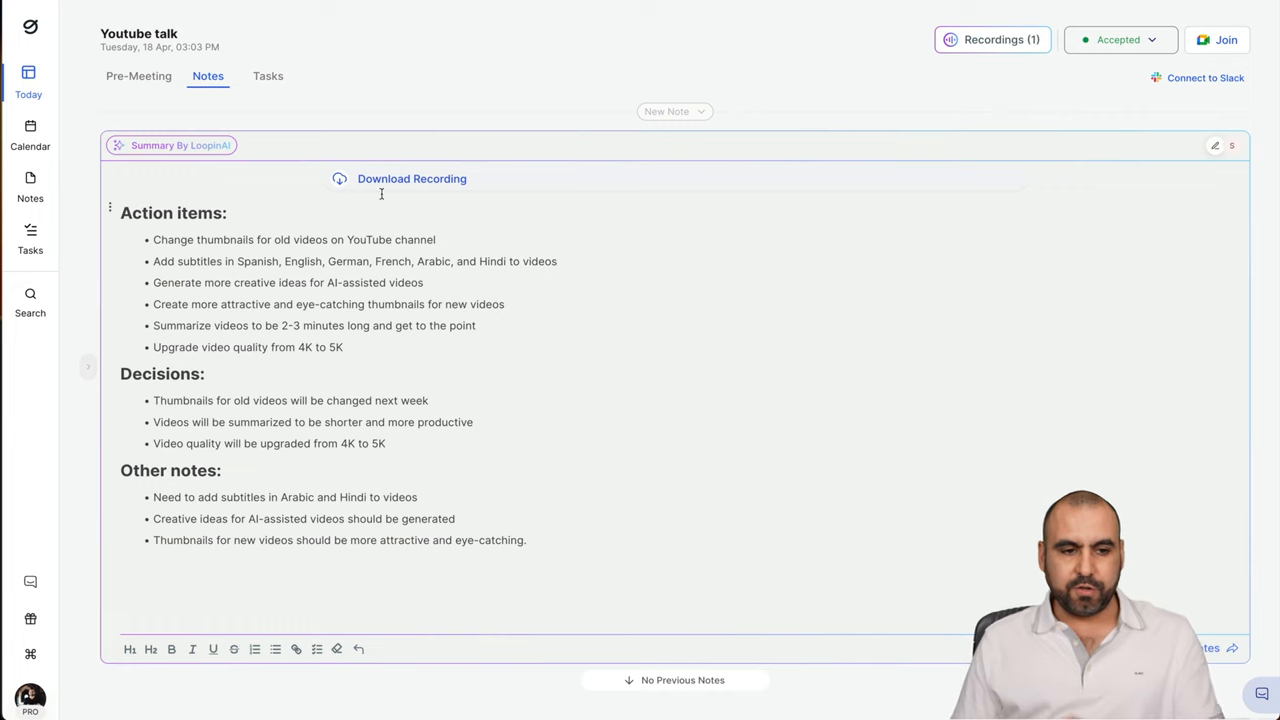
left_click(139, 76)
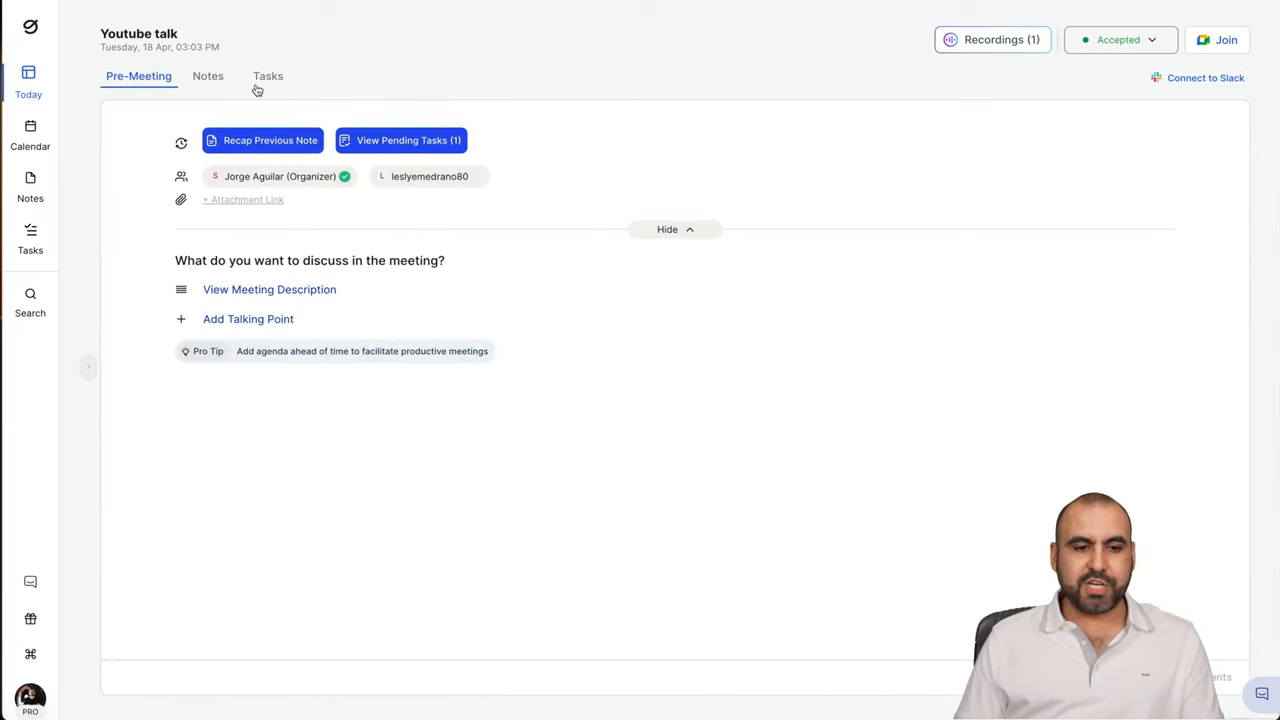
left_click(267, 76)
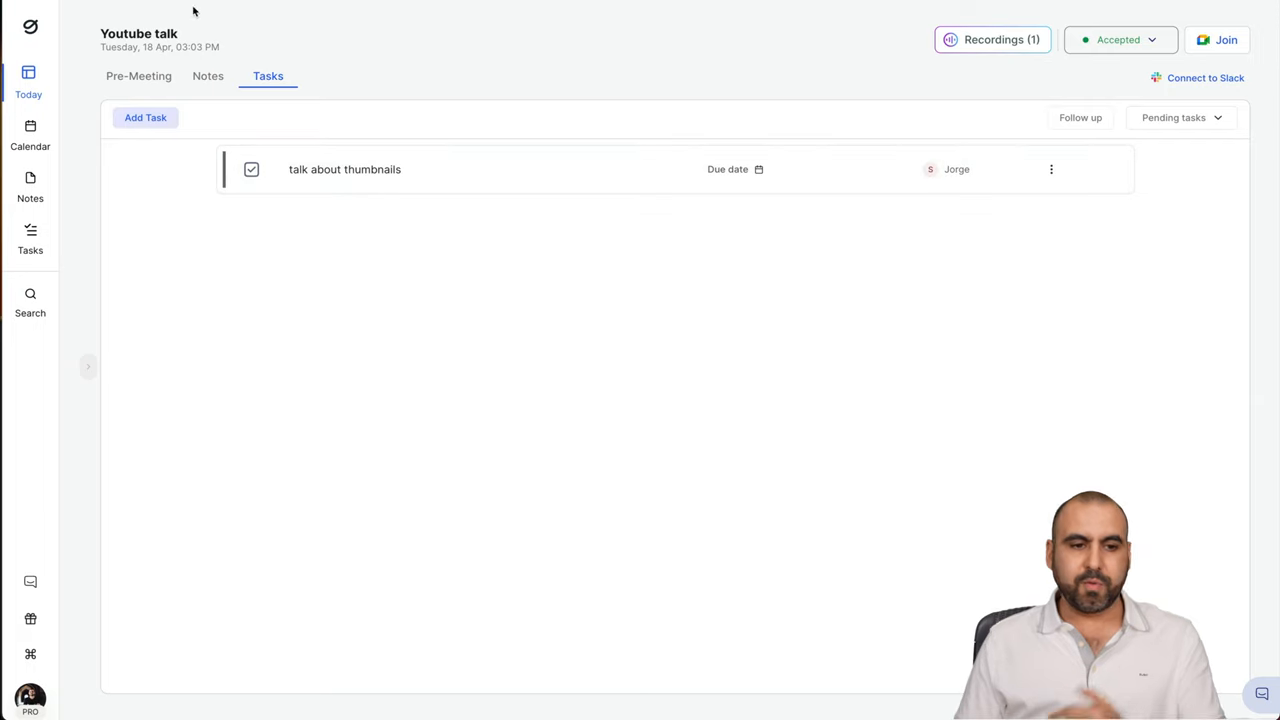
left_click(138, 75)
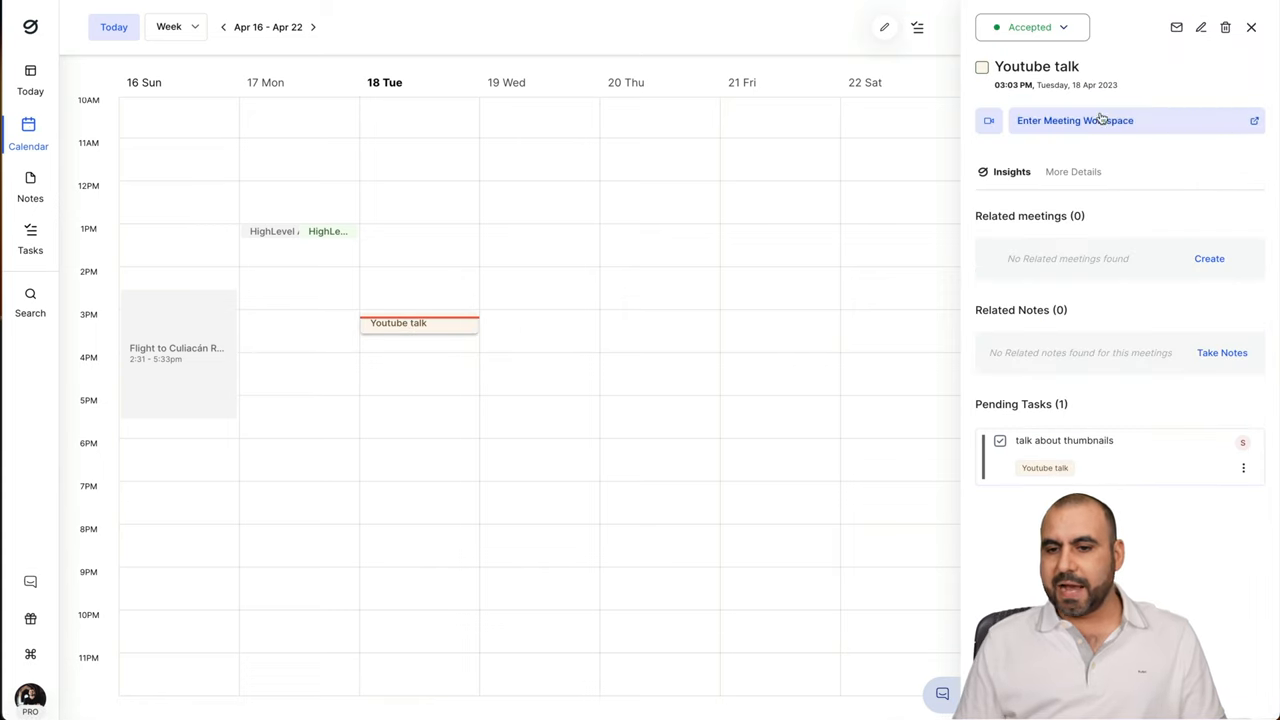
mouse_move(1093, 131)
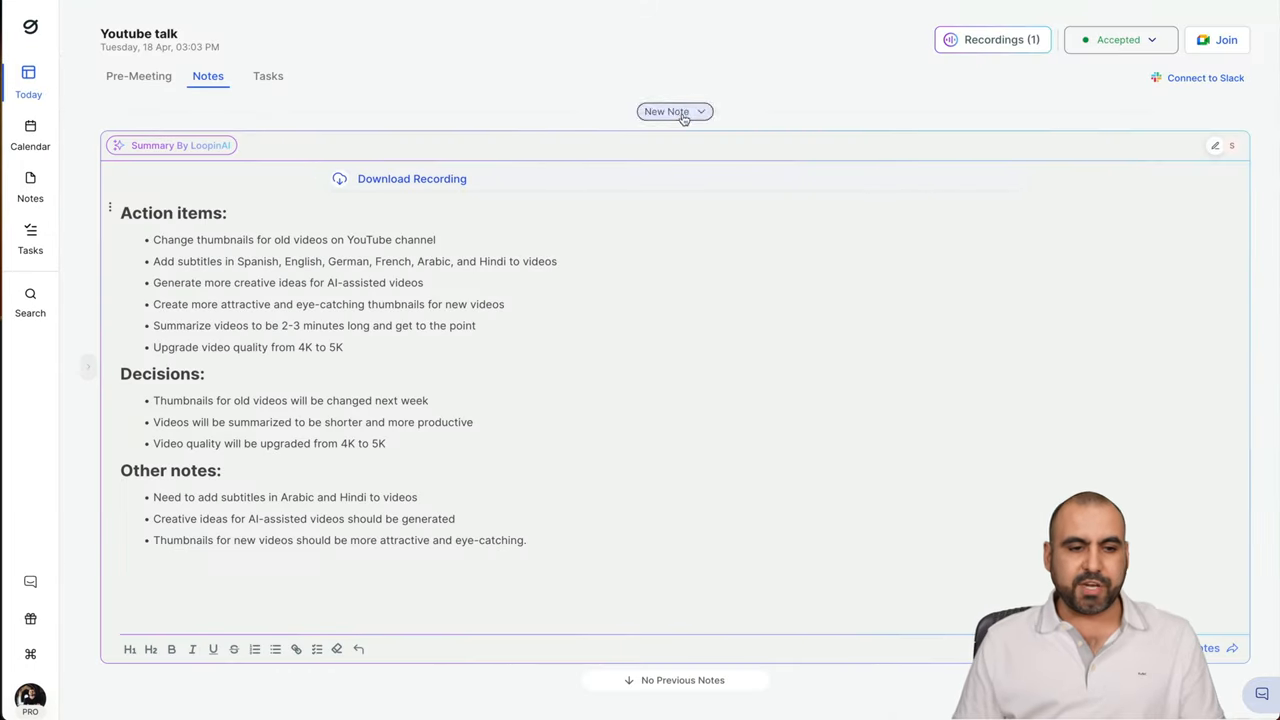
mouse_move(698, 335)
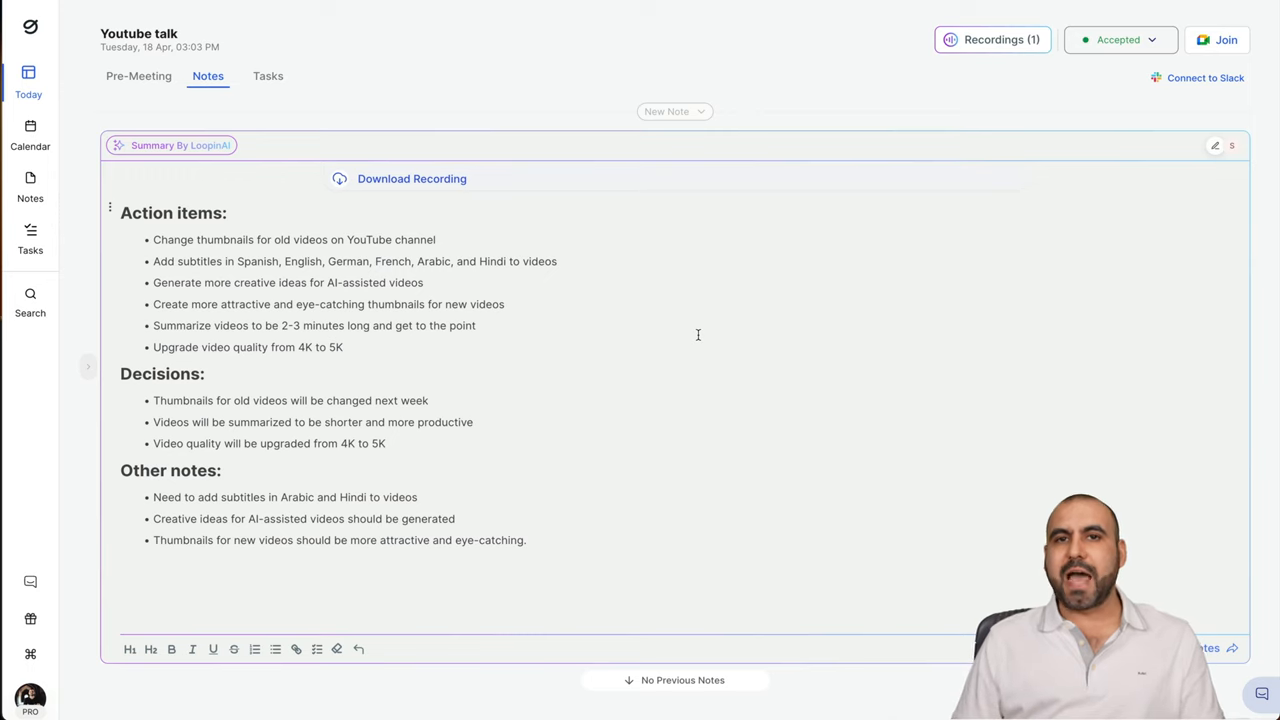